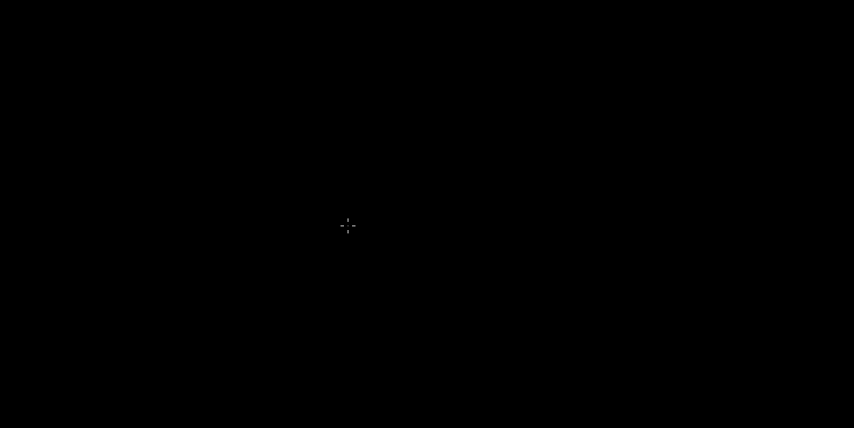
pyautogui.moveTo(295, 135)
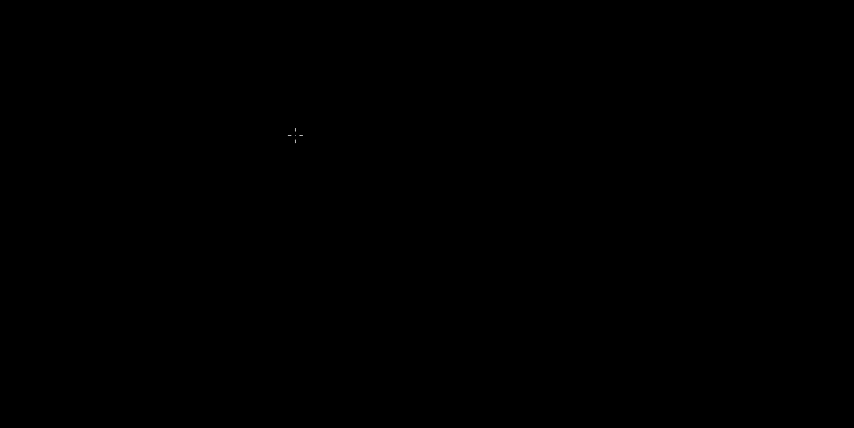
pyautogui.moveTo(244, 71)
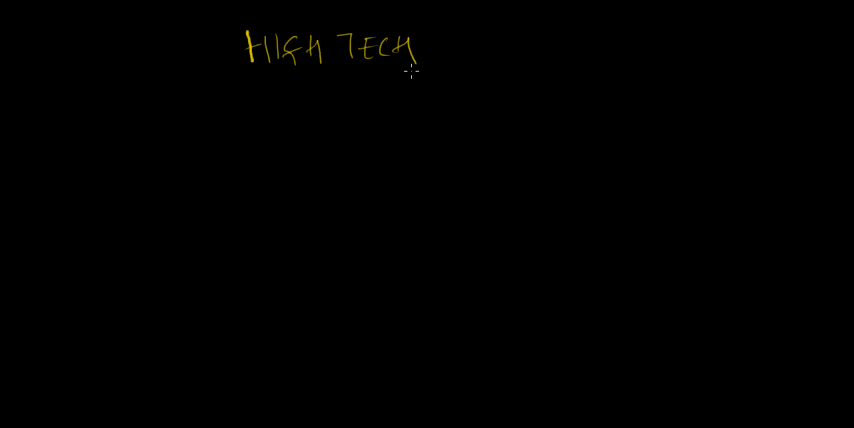
pyautogui.moveTo(398, 78)
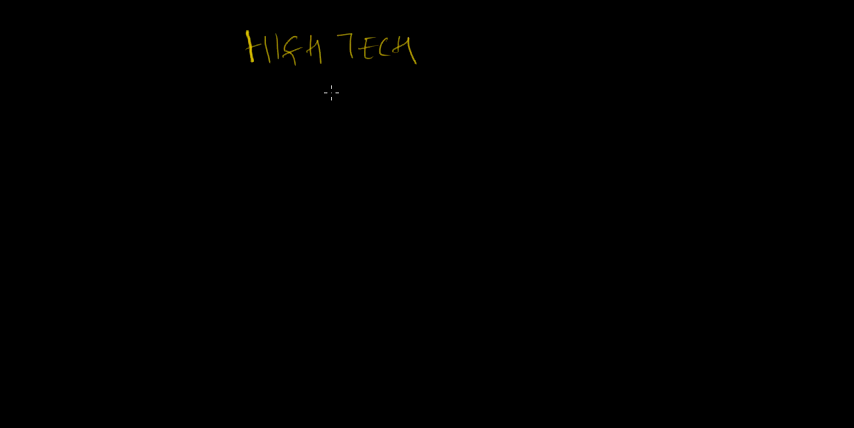
pyautogui.moveTo(325, 92)
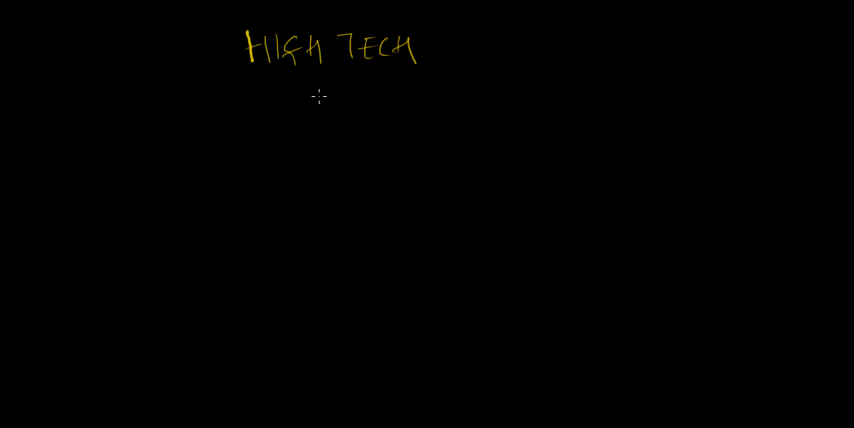
pyautogui.moveTo(308, 96)
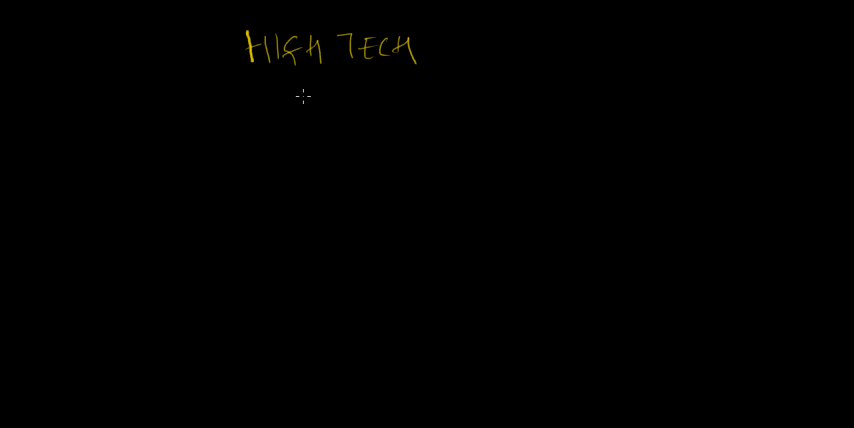
pyautogui.moveTo(301, 97)
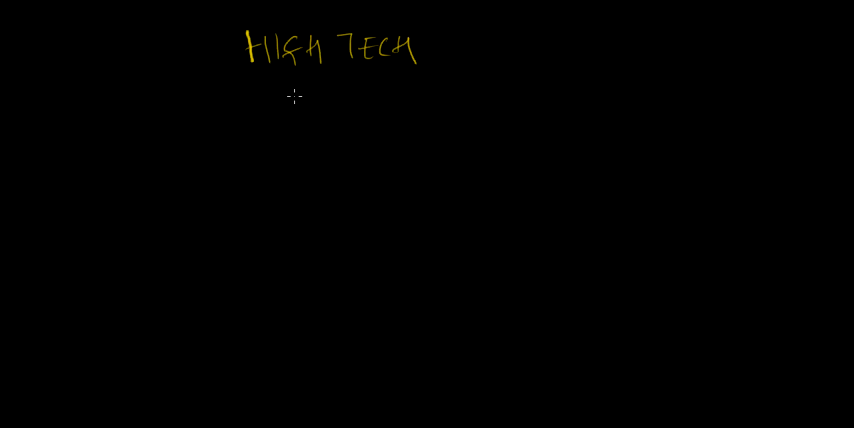
pyautogui.moveTo(210, 88)
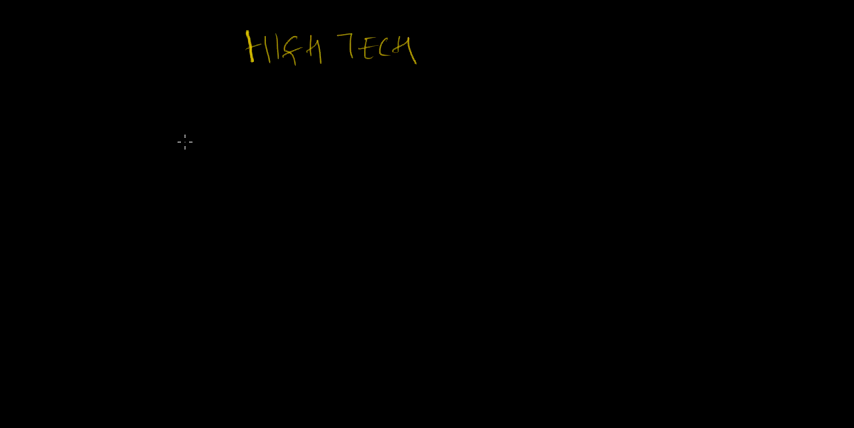
pyautogui.moveTo(174, 162)
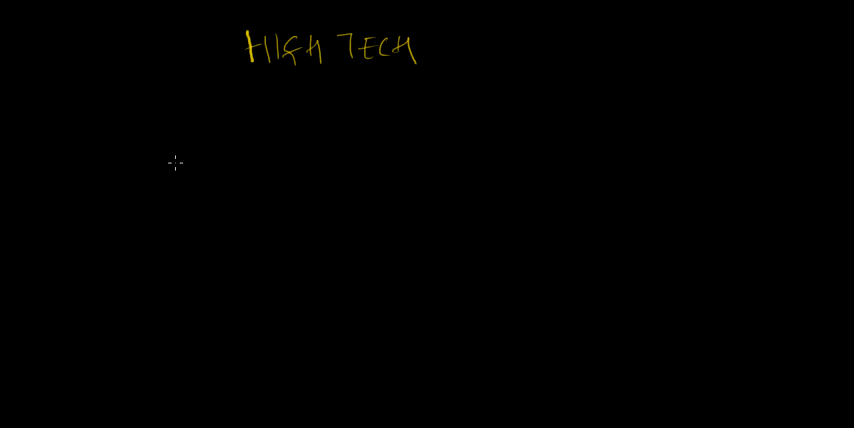
# Handwrite HW → PHONES with arrows branching to Motorola, Nokia and HTC.
pyautogui.moveTo(175, 163); pyautogui.dragTo(185, 155)
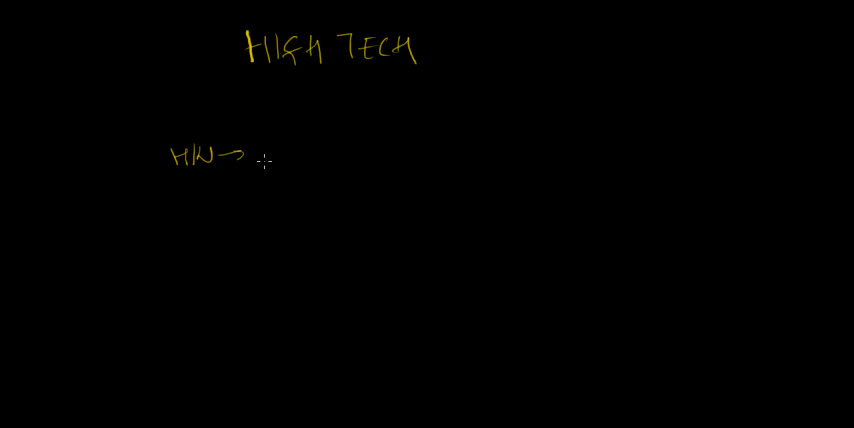
pyautogui.write('PhD')
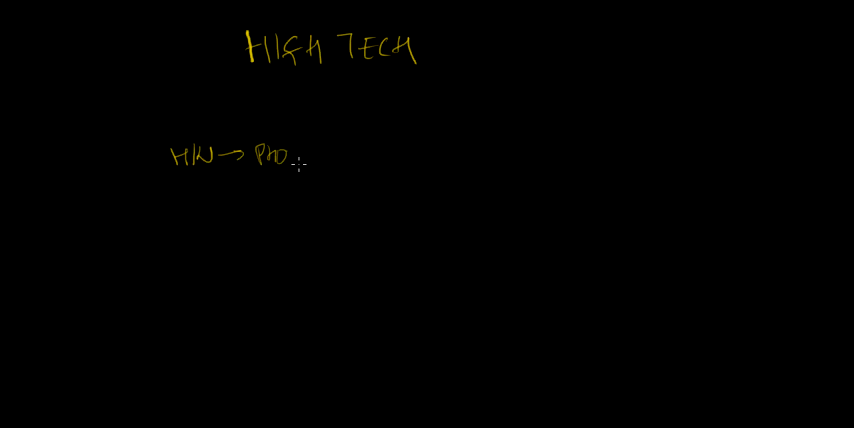
pyautogui.write('NES')
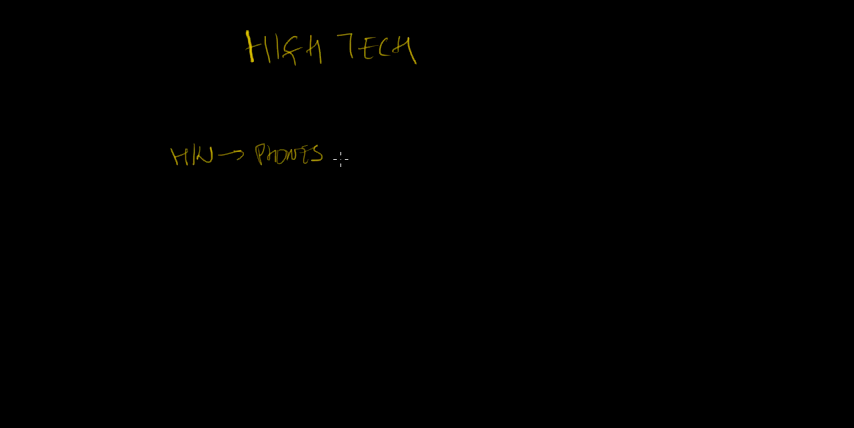
pyautogui.moveTo(334, 158); pyautogui.dragTo(350, 148)
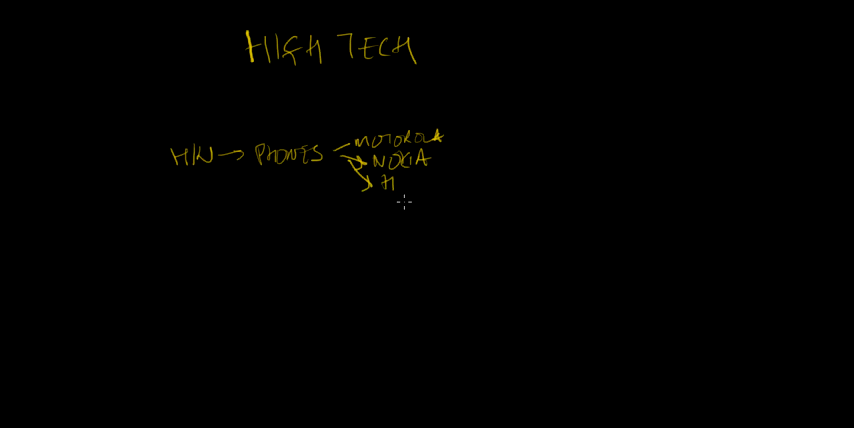
pyautogui.write('TC')
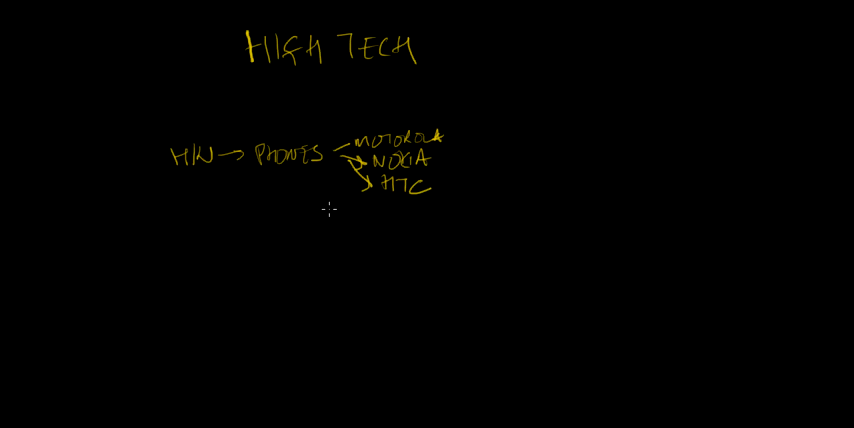
pyautogui.moveTo(280, 199)
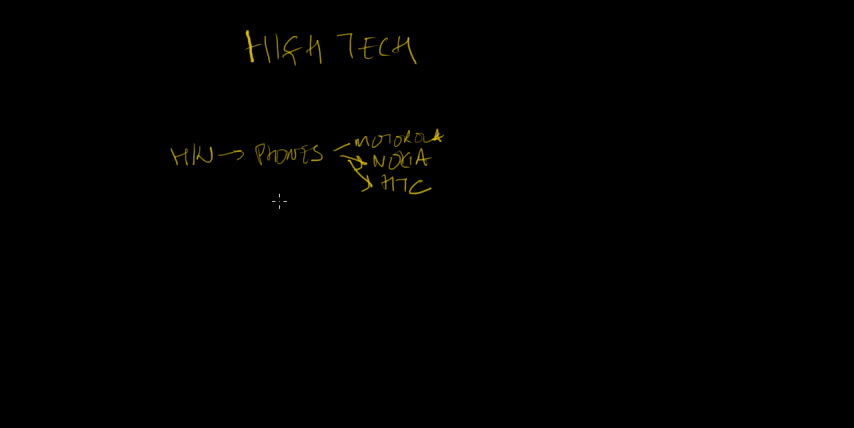
pyautogui.moveTo(298, 197)
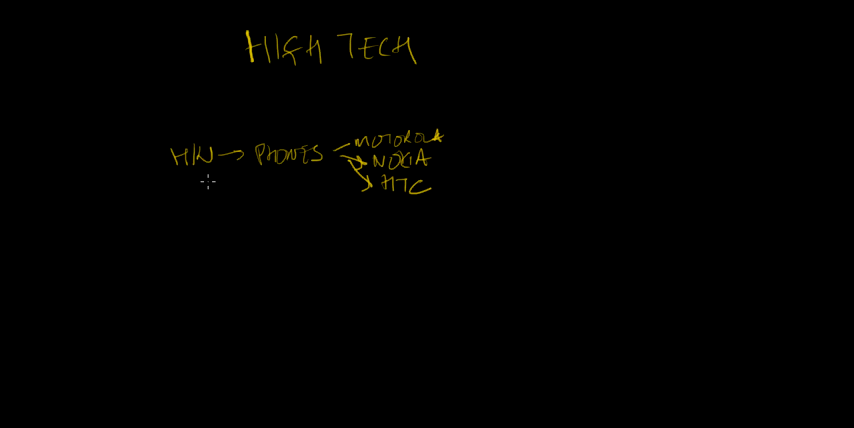
# Draw an arrow from HW to PC, with arrows to HP, Dell and Gateway.
pyautogui.moveTo(190, 165); pyautogui.dragTo(235, 190)
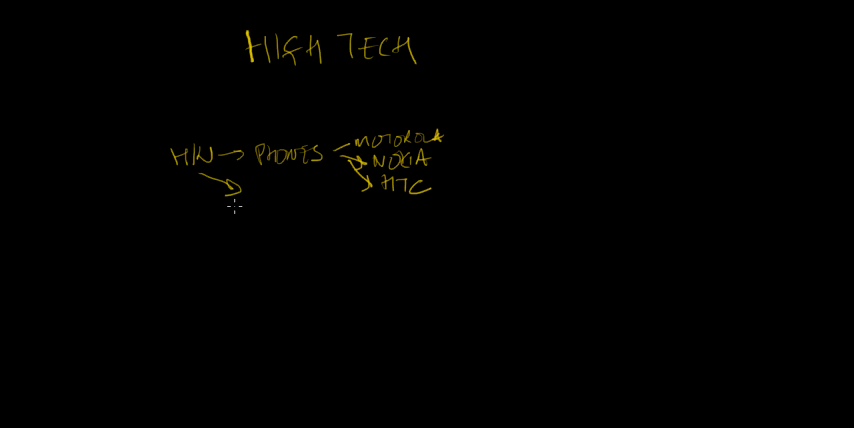
pyautogui.moveTo(260, 203)
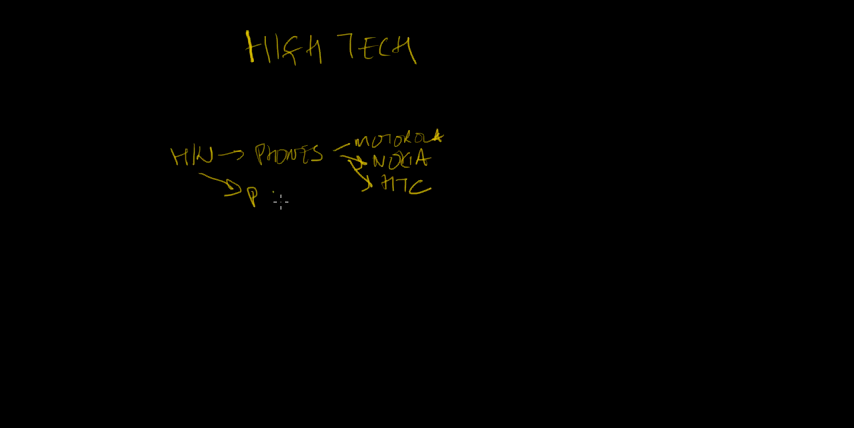
pyautogui.moveTo(270, 195); pyautogui.dragTo(325, 222)
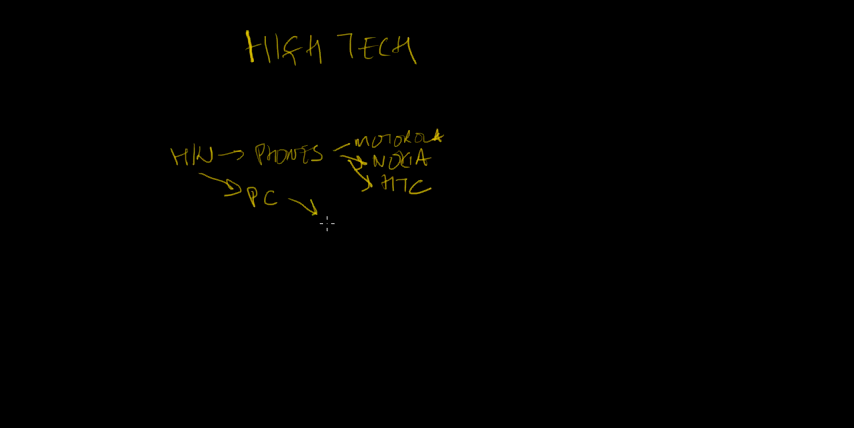
pyautogui.write('HP')
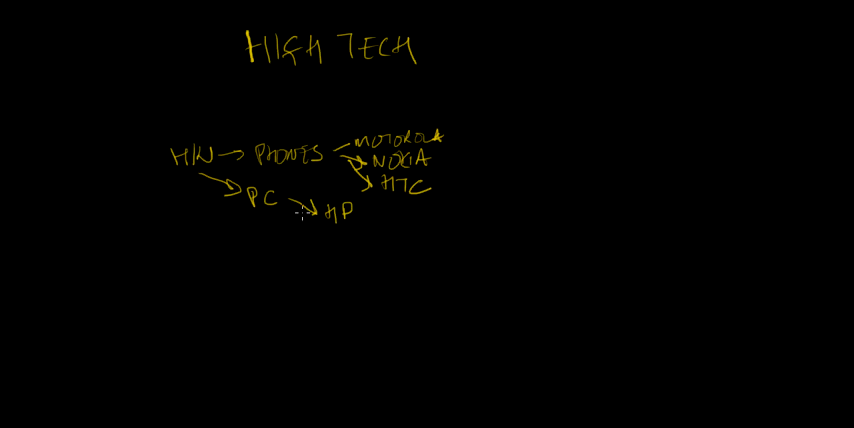
pyautogui.write('DELL')
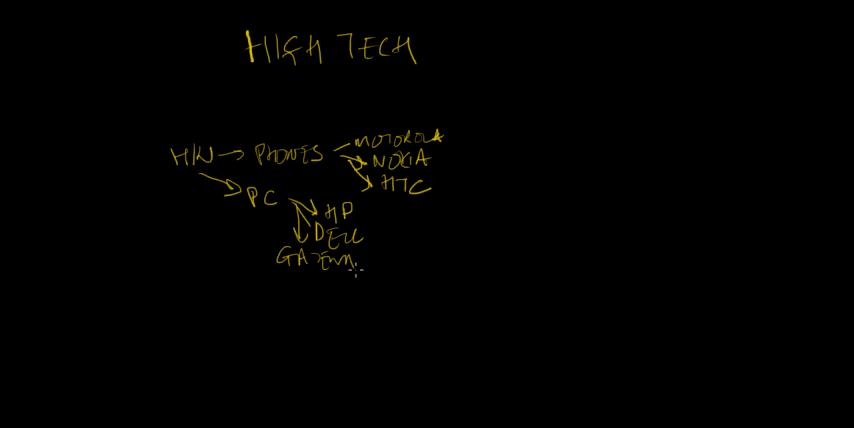
# Add a STORAGE branch with arrows to Seagate, Hitachi, NetApp and EMC.
pyautogui.click(360, 258)
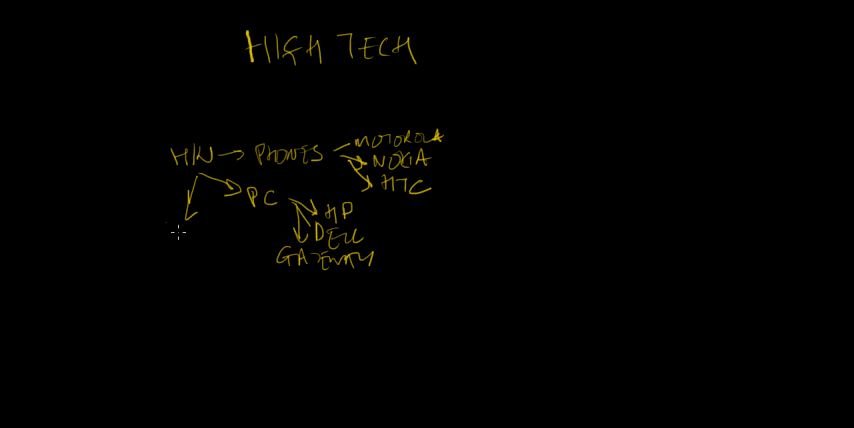
pyautogui.write('STORI')
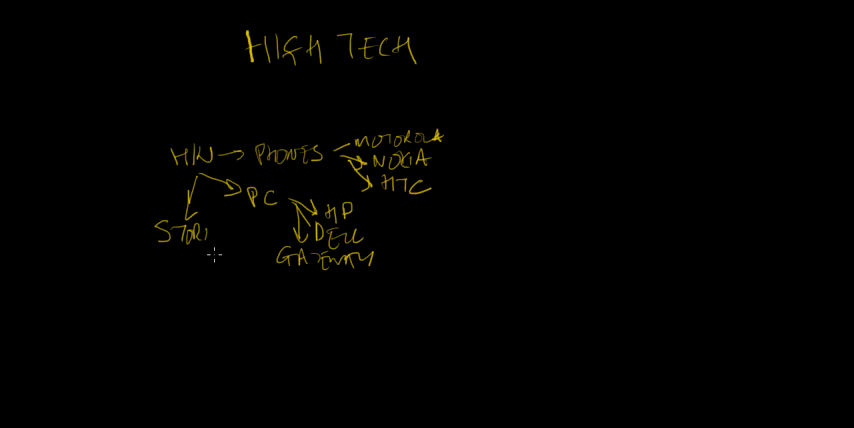
pyautogui.write('AGE')
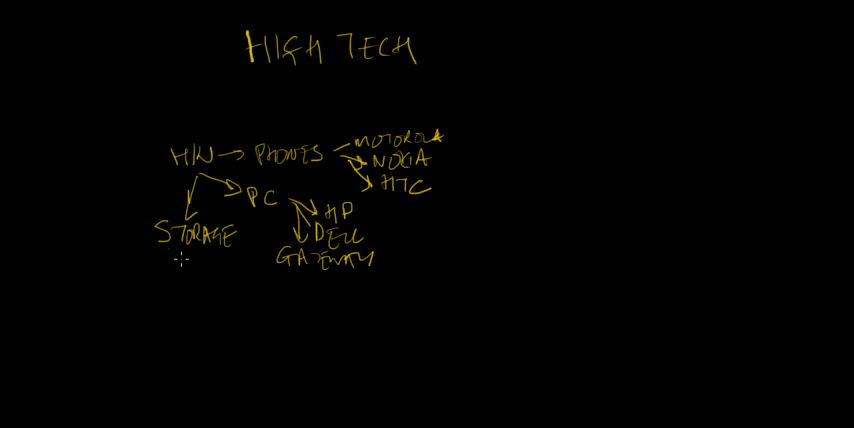
pyautogui.moveTo(165, 258); pyautogui.dragTo(147, 300)
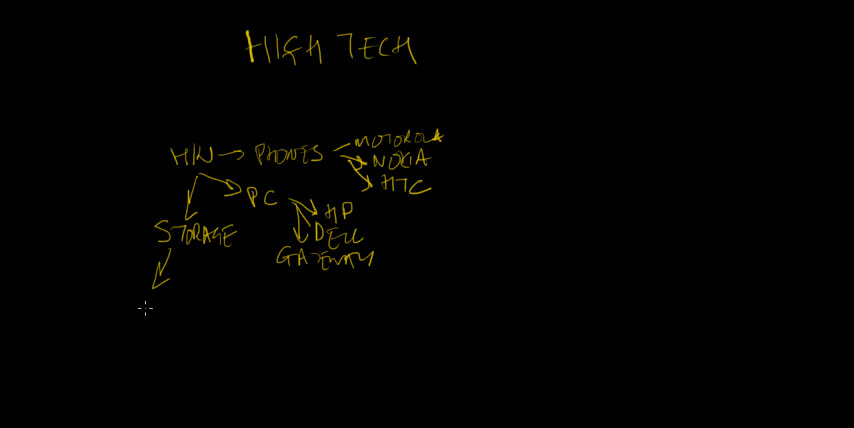
pyautogui.write('S')
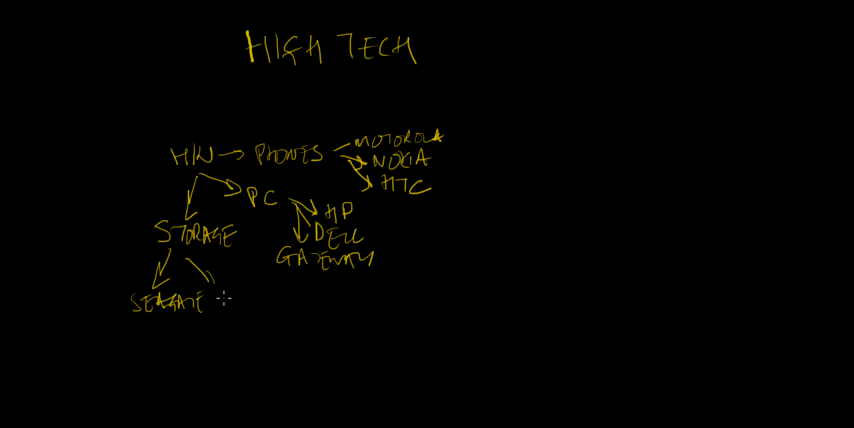
pyautogui.write('HTD')
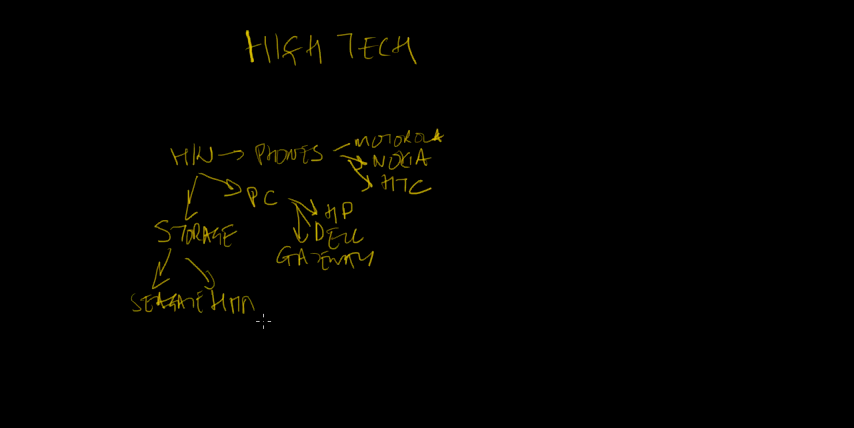
pyautogui.write('cn2')
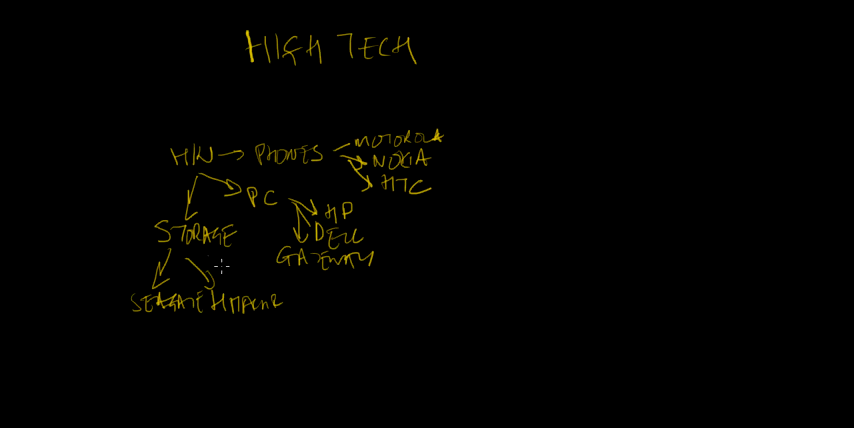
pyautogui.moveTo(200, 262); pyautogui.dragTo(305, 308)
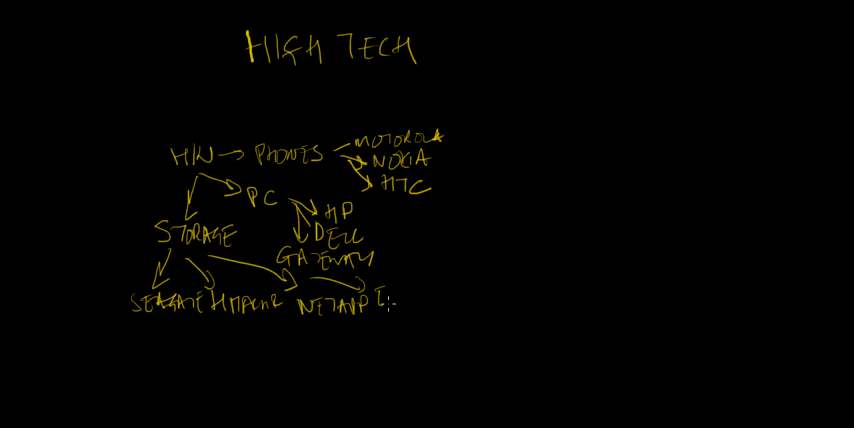
pyautogui.write('EMC')
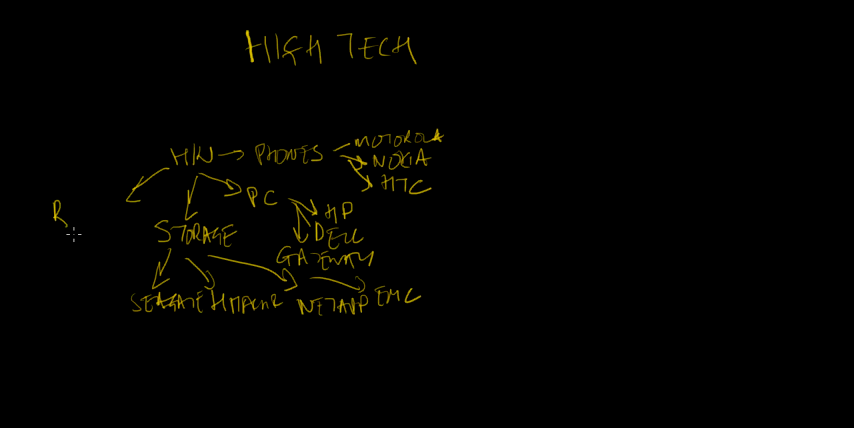
# Write a Routers/Switches branch under HW leading to Cisco, Juniper and Avaya.
pyautogui.write('ROUTER')
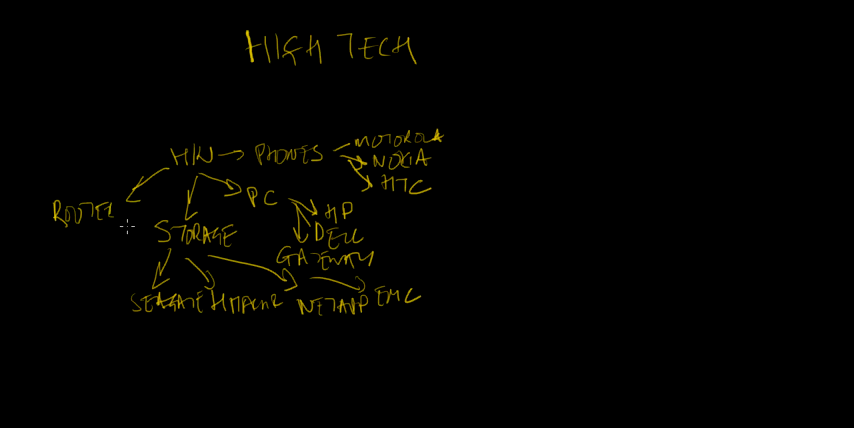
pyautogui.write('SWITCH')
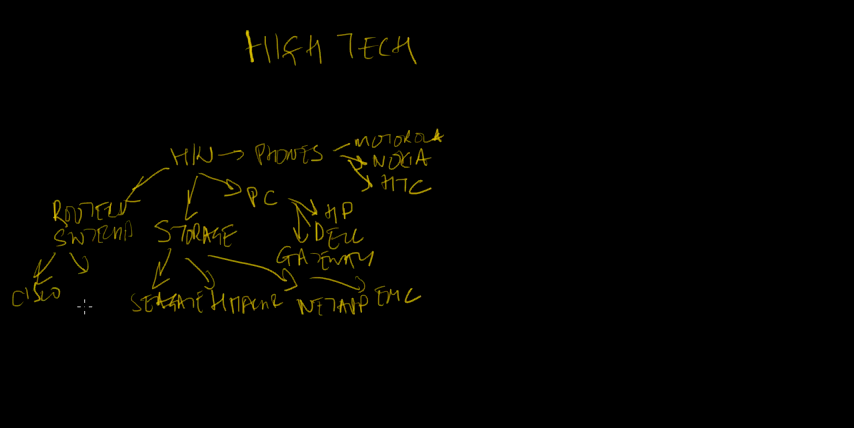
pyautogui.write('JNI')
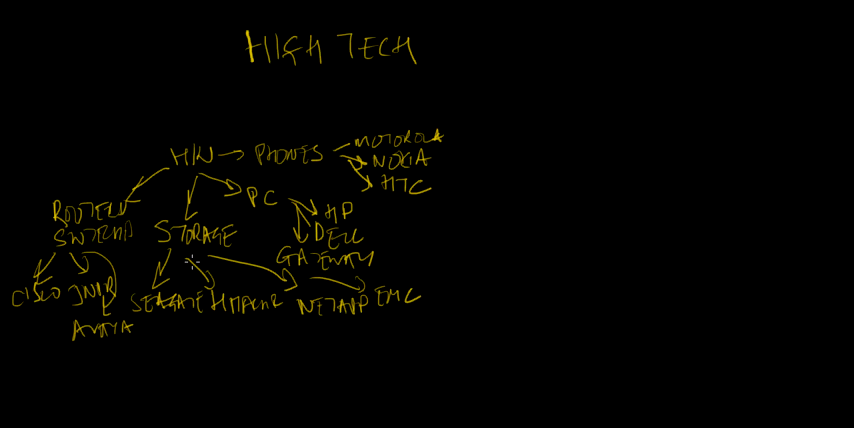
pyautogui.moveTo(504, 155)
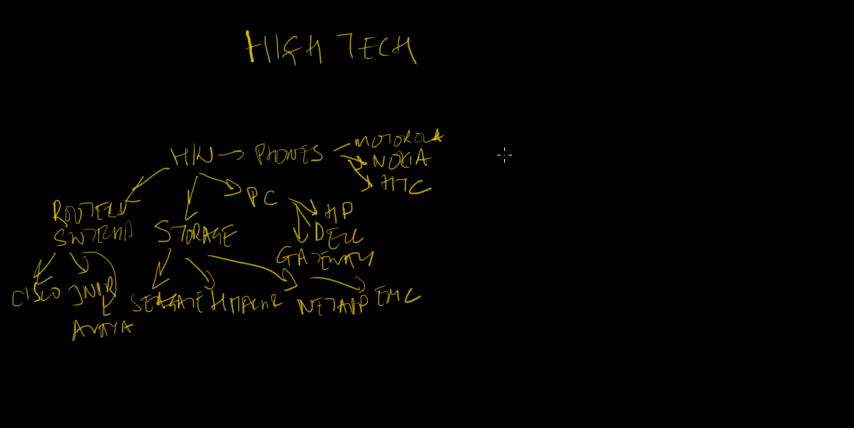
pyautogui.moveTo(551, 158)
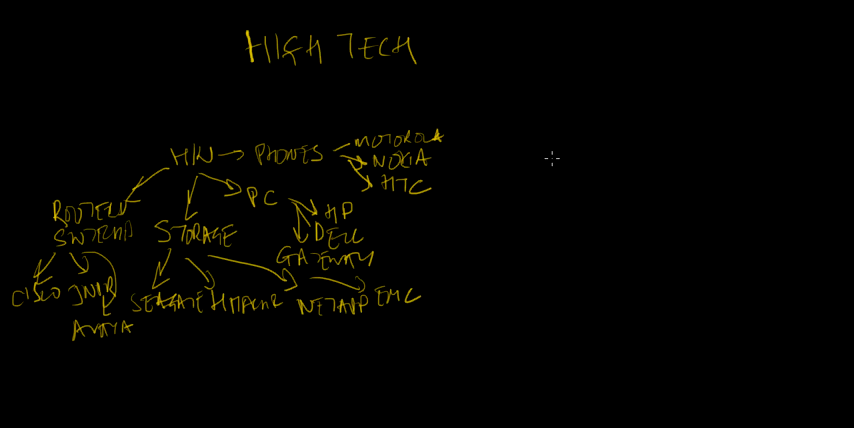
# Handwrite S/W right of the hardware map with an arrow to Oracle.
pyautogui.write('S/')
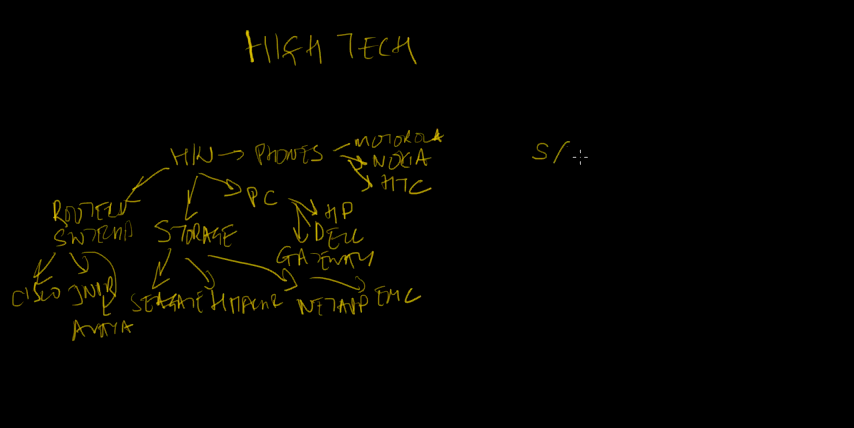
pyautogui.write('W')
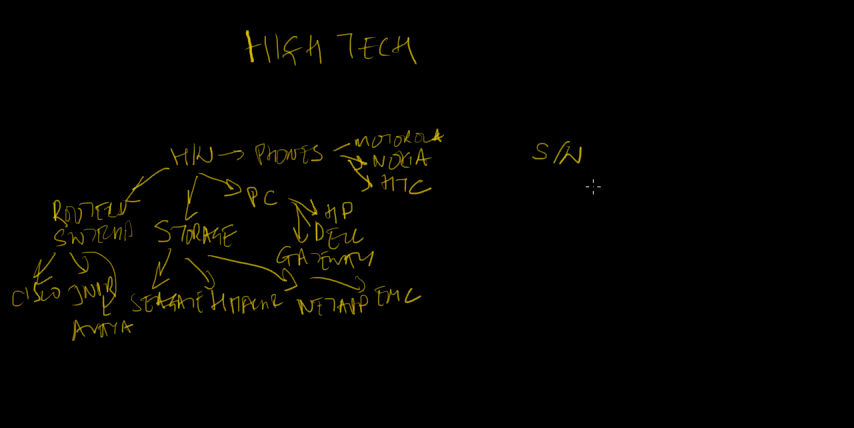
pyautogui.moveTo(595, 175)
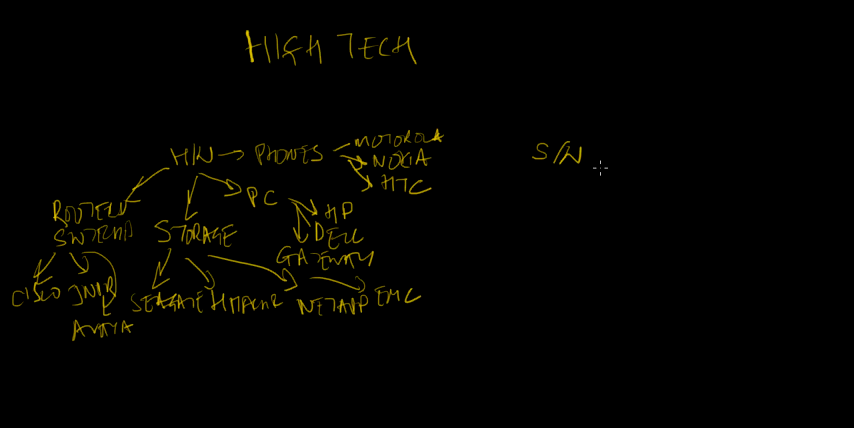
pyautogui.moveTo(588, 162); pyautogui.dragTo(645, 165)
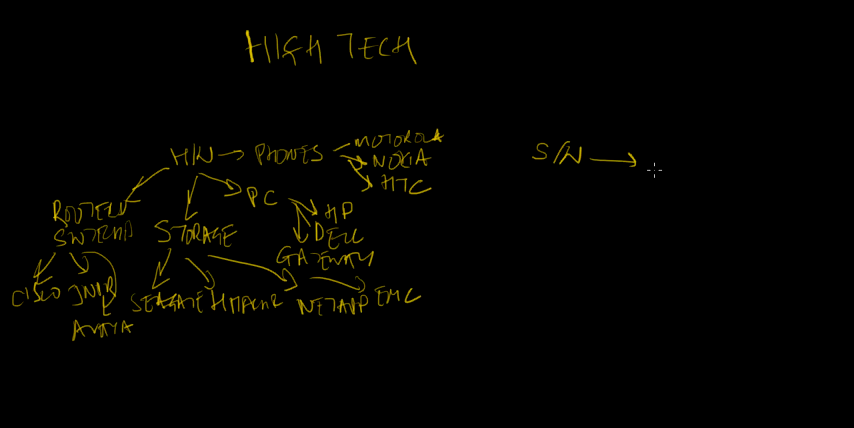
pyautogui.write('OP')
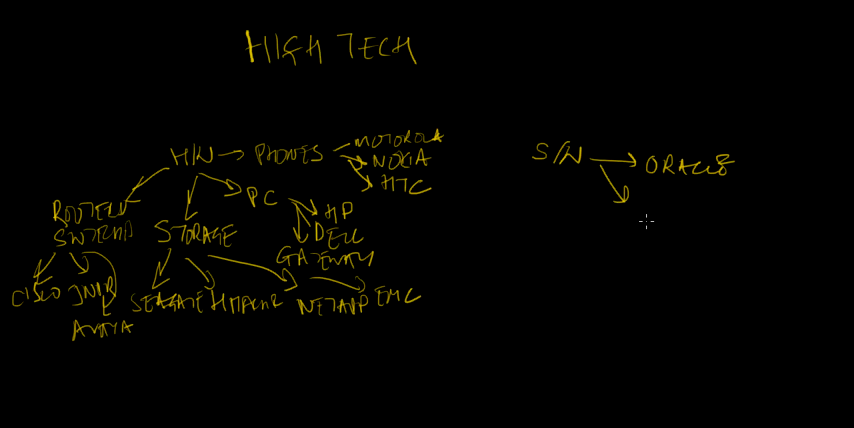
# Add software arrows to SAP, Adobe, Autodesk and VMware.
pyautogui.write('S')
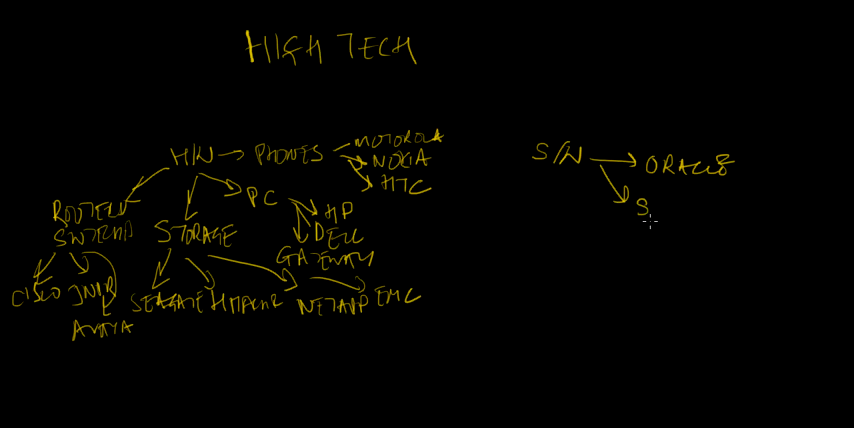
pyautogui.write('AP')
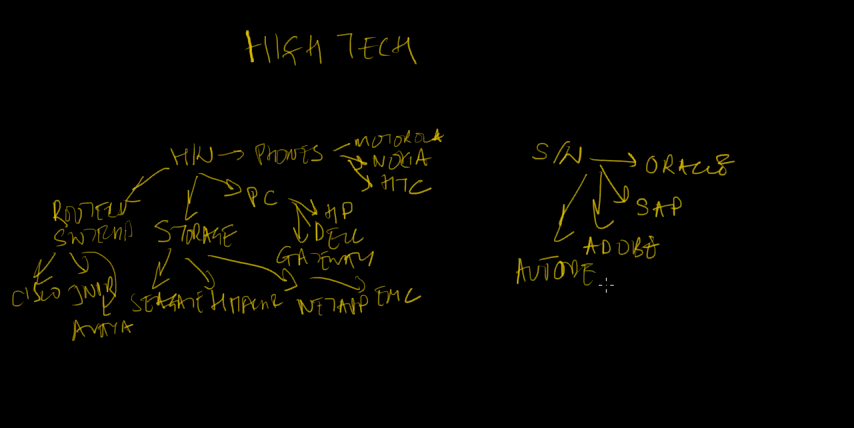
pyautogui.write('SK')
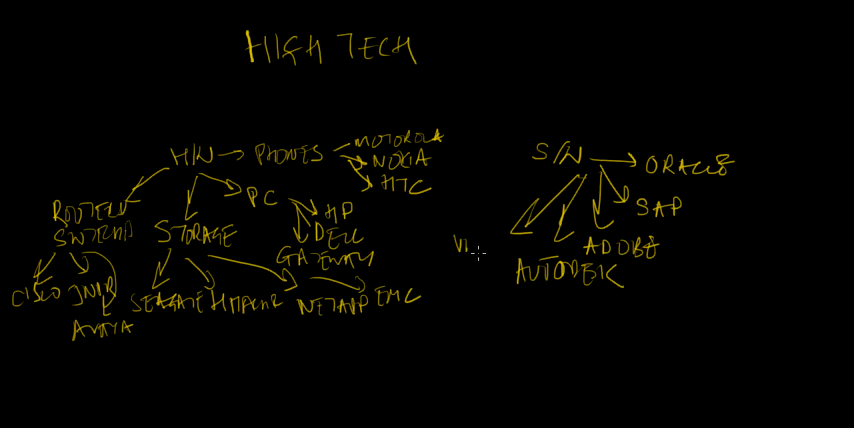
pyautogui.write('VMware')
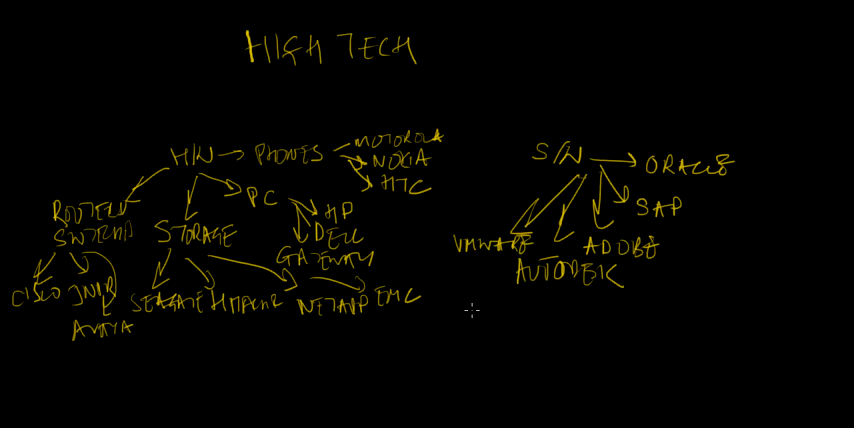
pyautogui.moveTo(468, 307)
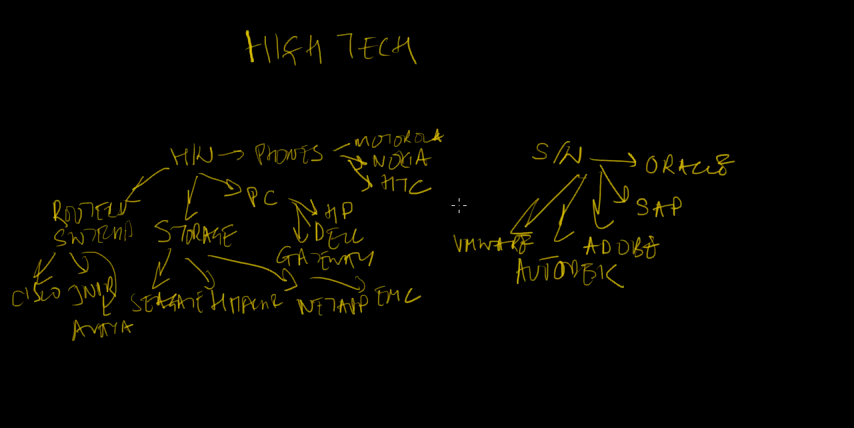
# Draw a two-way arrow between clusters, curved arrows down, and a Services note pointing to Sun.
pyautogui.moveTo(493, 205); pyautogui.dragTo(435, 205)
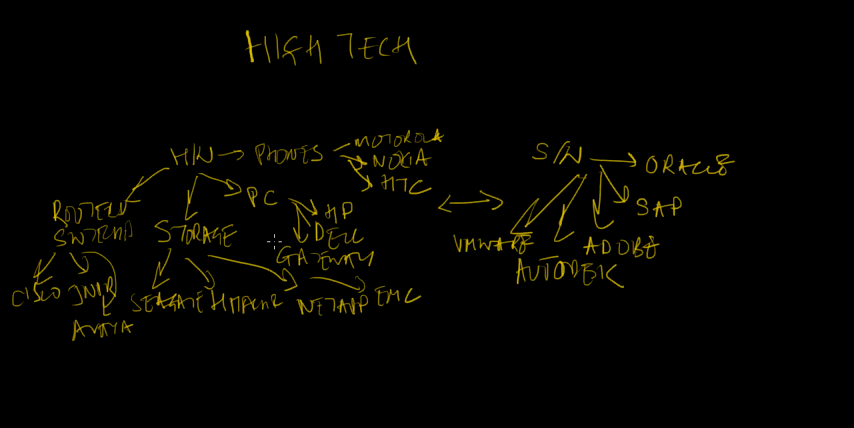
pyautogui.moveTo(478, 280)
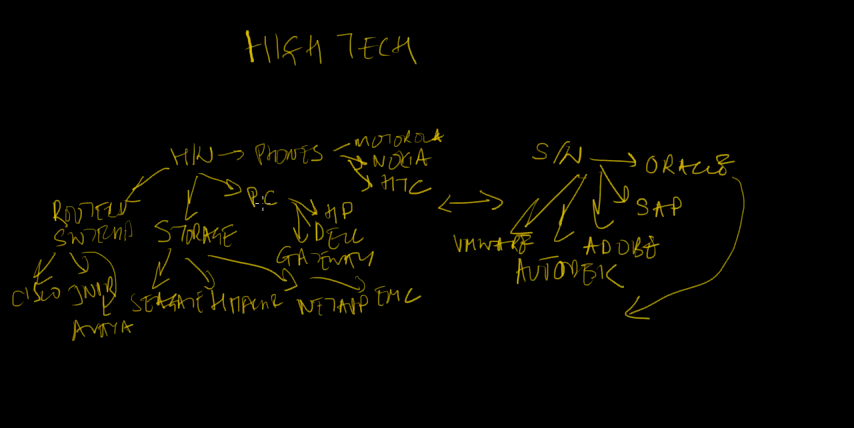
pyautogui.moveTo(210, 171); pyautogui.dragTo(355, 183)
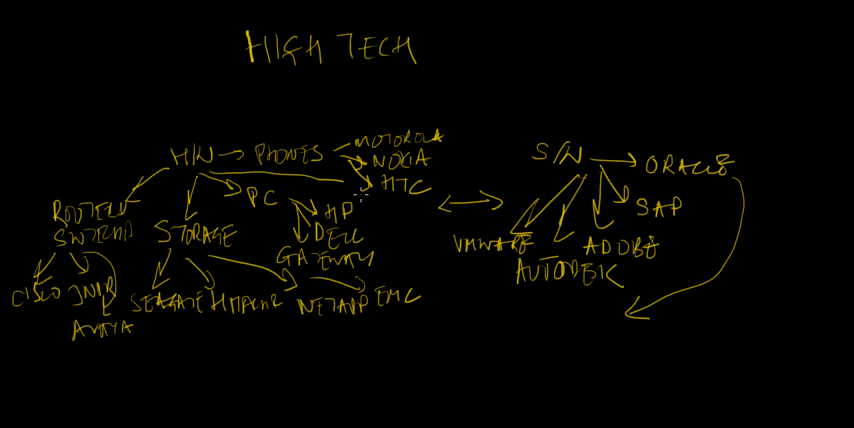
pyautogui.moveTo(355, 180); pyautogui.dragTo(420, 295)
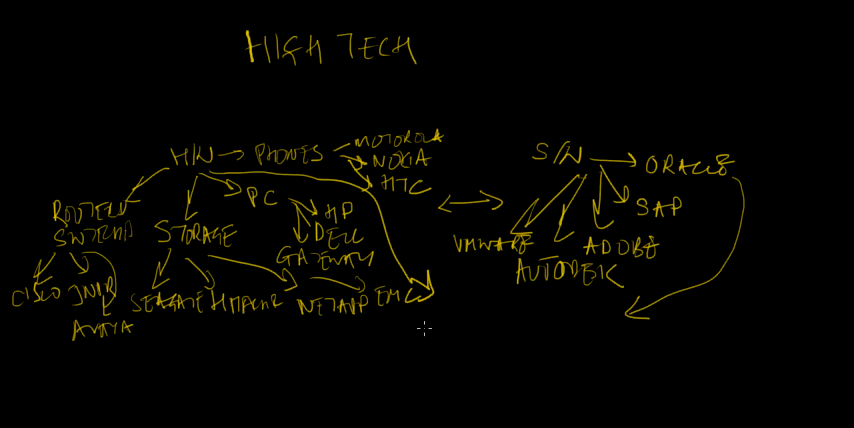
pyautogui.write('STRVL')
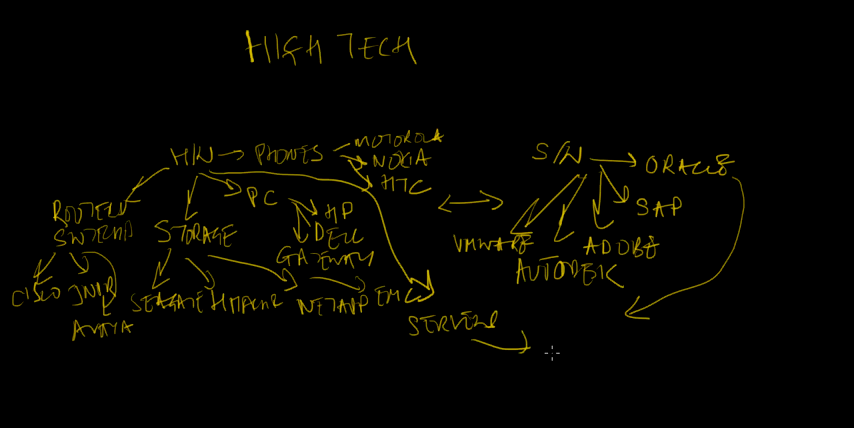
pyautogui.write('SUN')
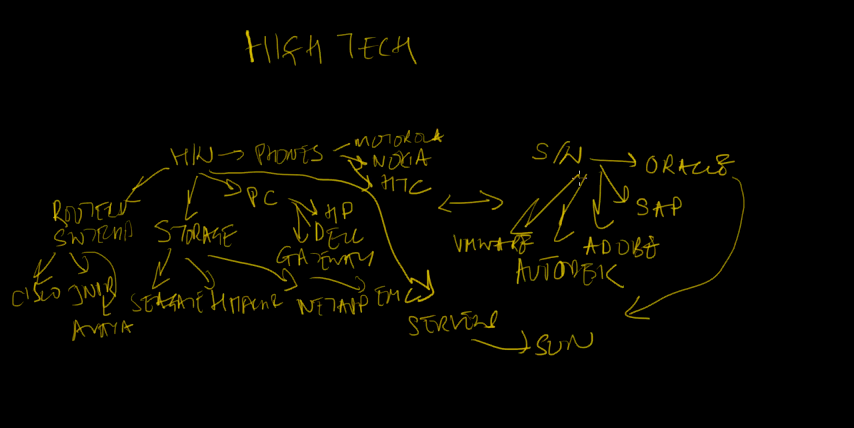
pyautogui.moveTo(558, 177)
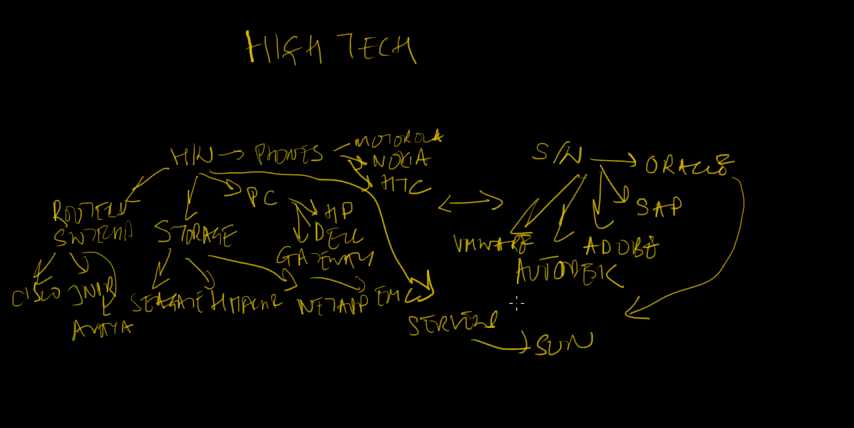
pyautogui.moveTo(385, 320)
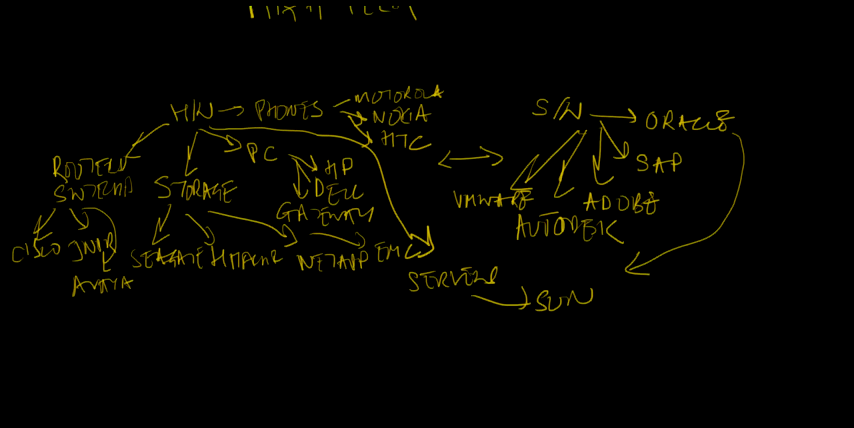
# Below the map, write Services, Online Biz, Media with arrows branching down to Yahoo.
pyautogui.scroll(-3)
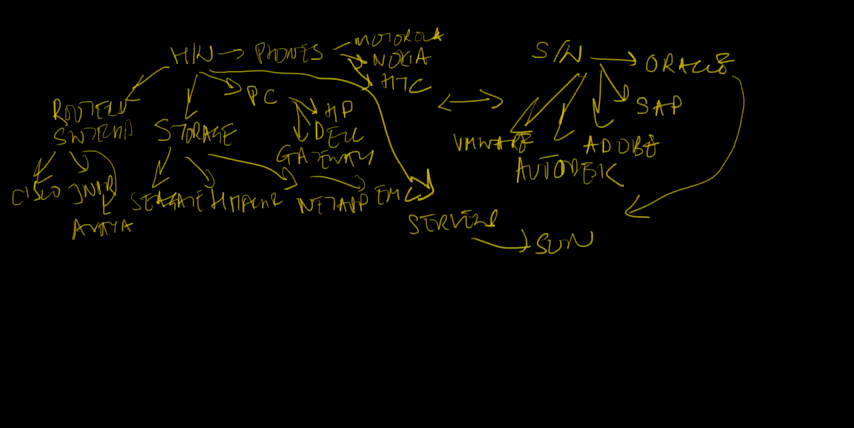
pyautogui.moveTo(349, 303)
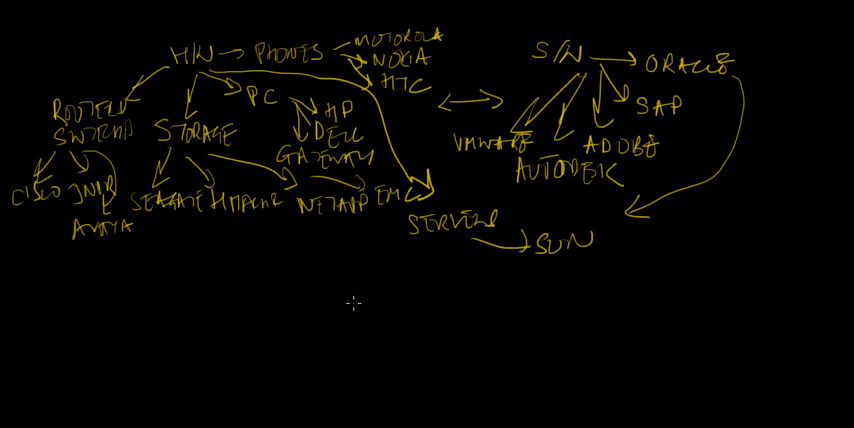
pyautogui.write('SU')
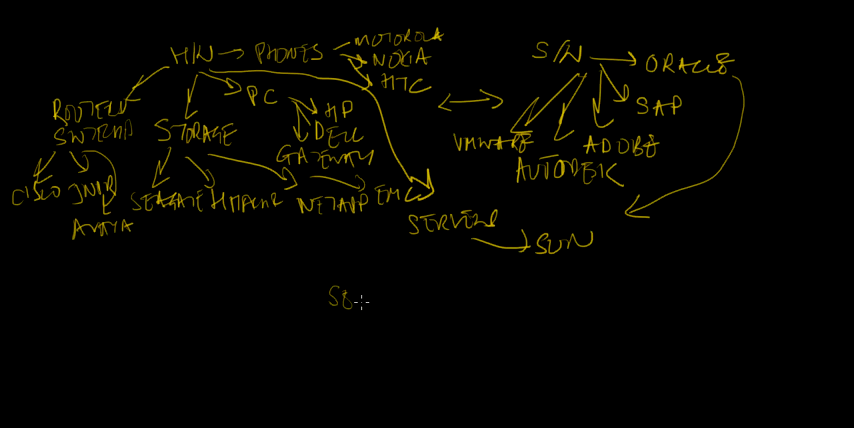
pyautogui.write('SERVICE, ONLINE BIZ,')
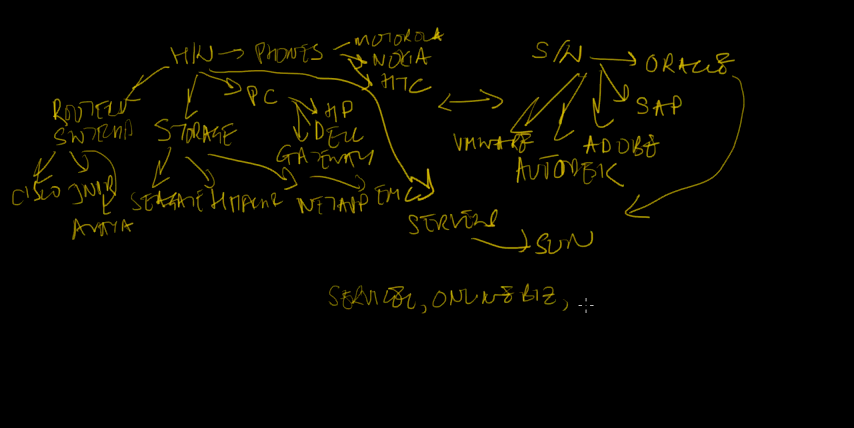
pyautogui.write('m')
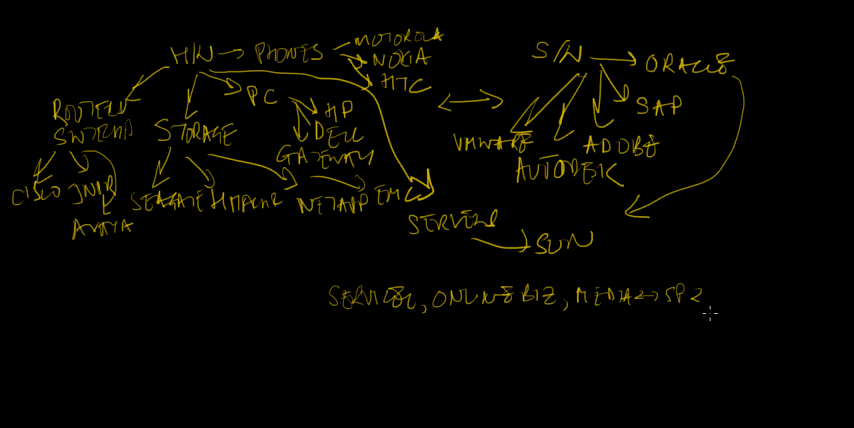
pyautogui.write('→Tech')
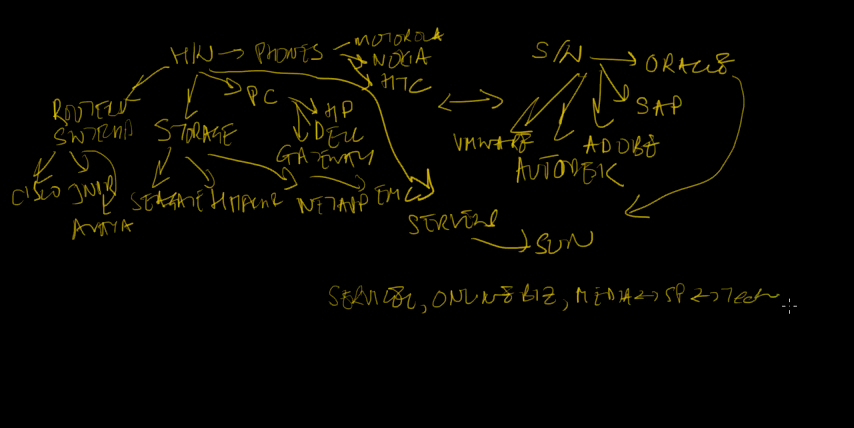
pyautogui.moveTo(375, 340)
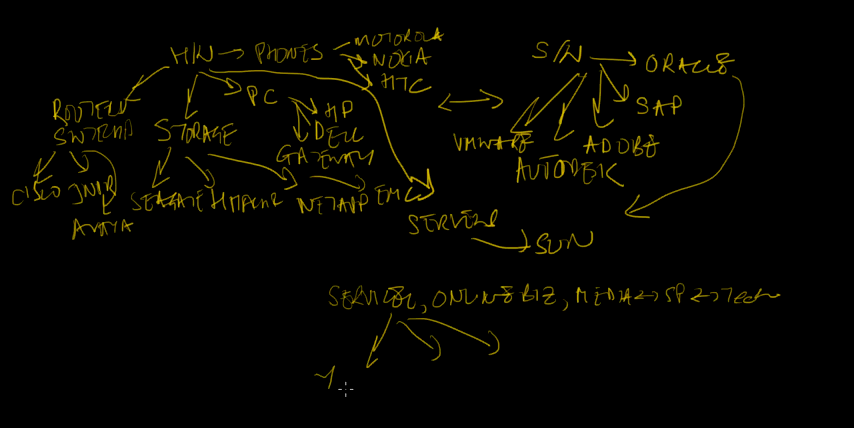
pyautogui.write('YAHOO')
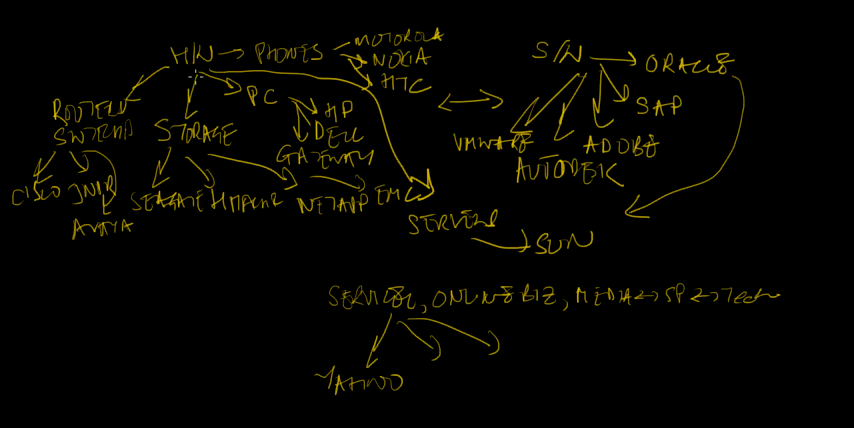
pyautogui.moveTo(498, 148)
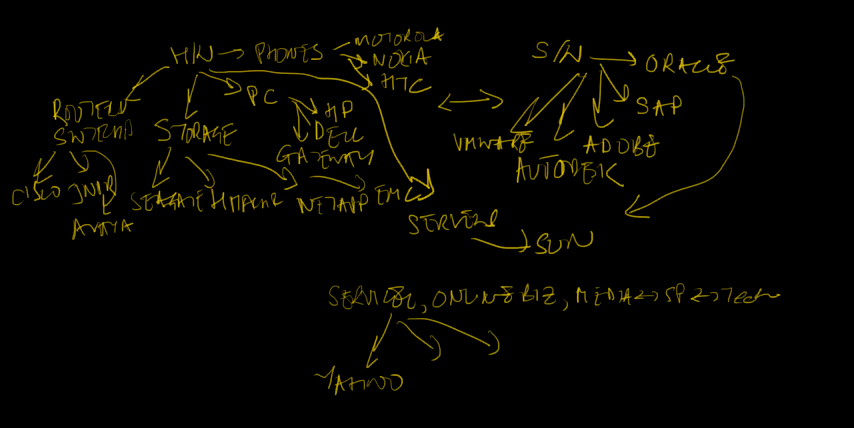
# Note Mail and Calendar under Yahoo, and Google's service as Search.
pyautogui.scroll(-3)
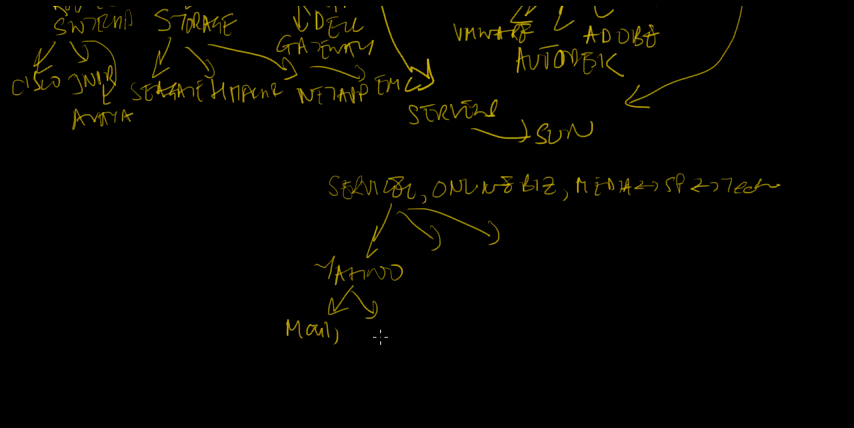
pyautogui.write('Calendar')
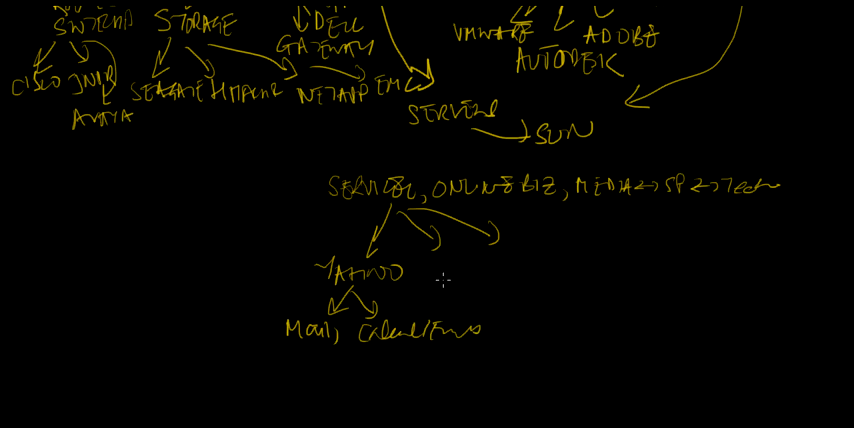
pyautogui.write('Goog')
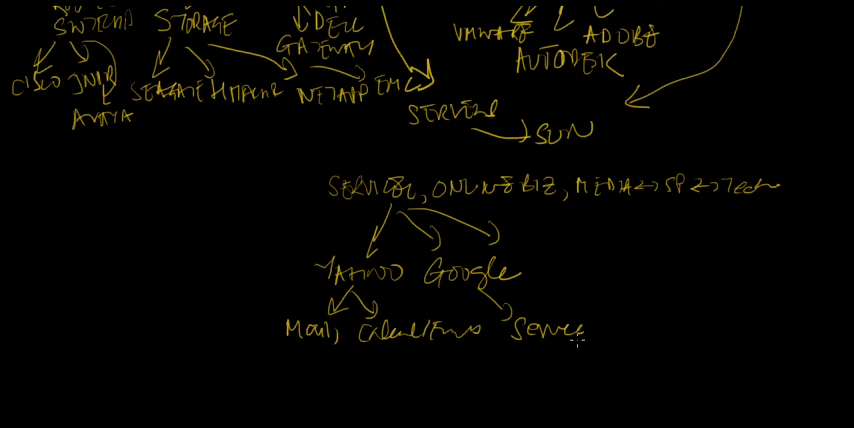
pyautogui.write('= S')
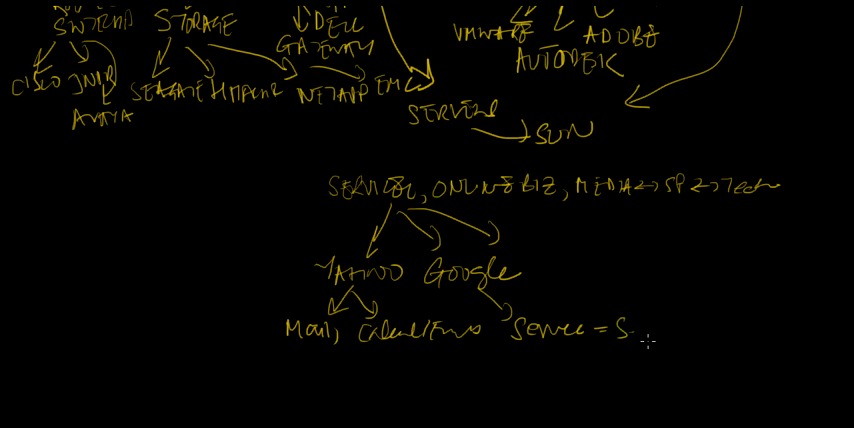
pyautogui.write('earch')
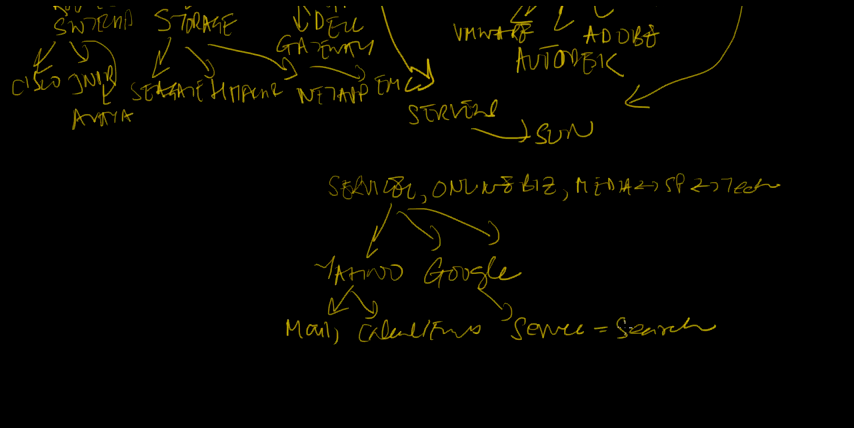
# Add Google Apps and Google+, then an eBay arrow with Buy/Sell and Commerce.
pyautogui.write('G')
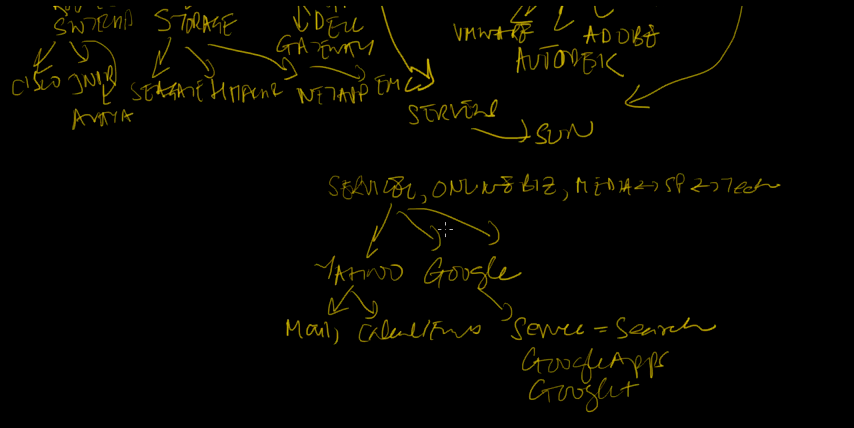
pyautogui.moveTo(420, 205); pyautogui.dragTo(585, 230)
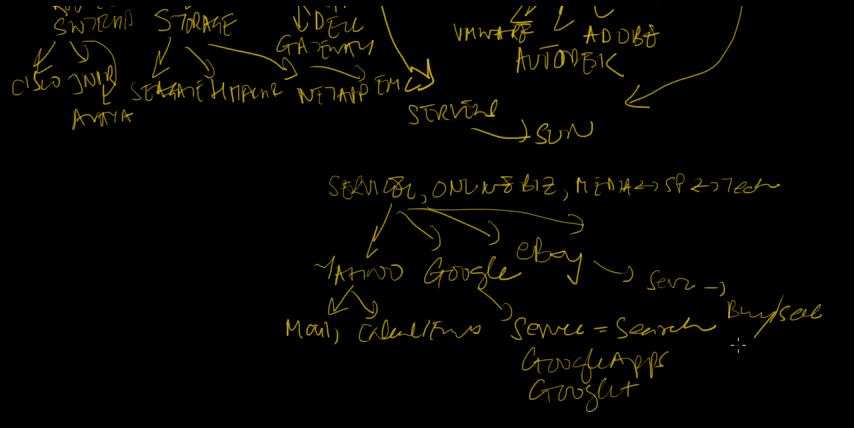
pyautogui.write('Com')
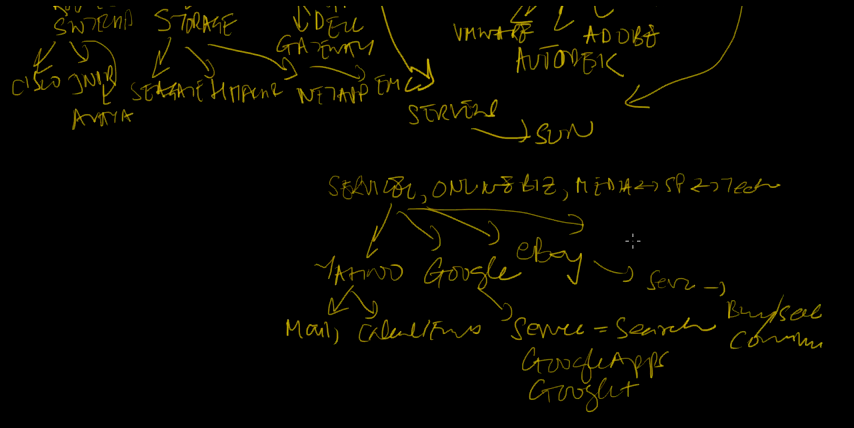
pyautogui.moveTo(325, 205)
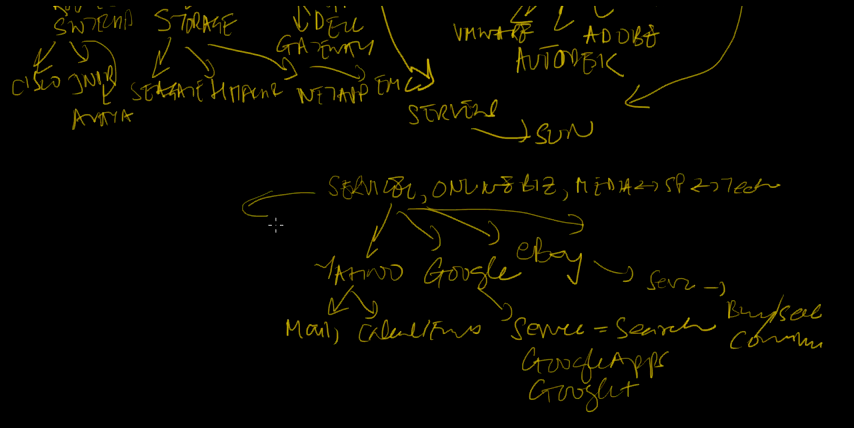
pyautogui.moveTo(100, 205)
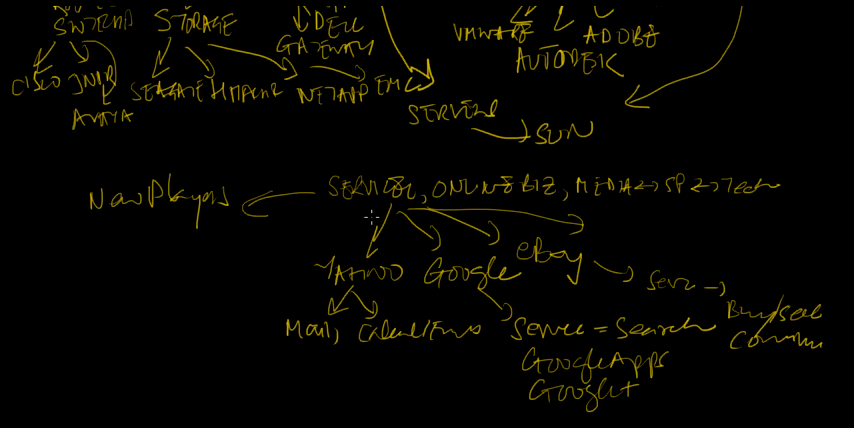
pyautogui.moveTo(148, 231)
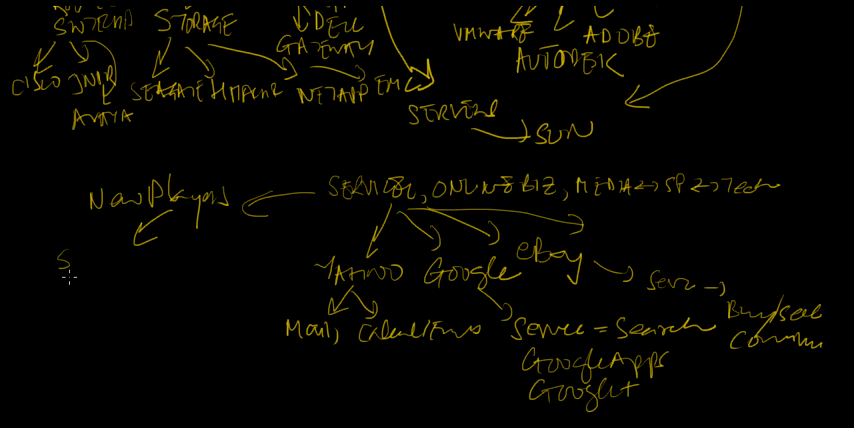
# Write New Players → Service → Social Community, with arrows to LinkedIn, Facebook and Zynga.
pyautogui.write('Servu')
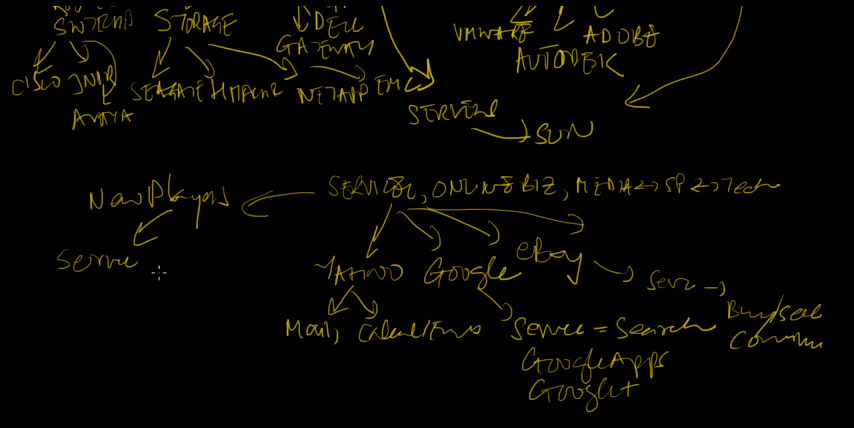
pyautogui.moveTo(150, 270); pyautogui.dragTo(158, 290)
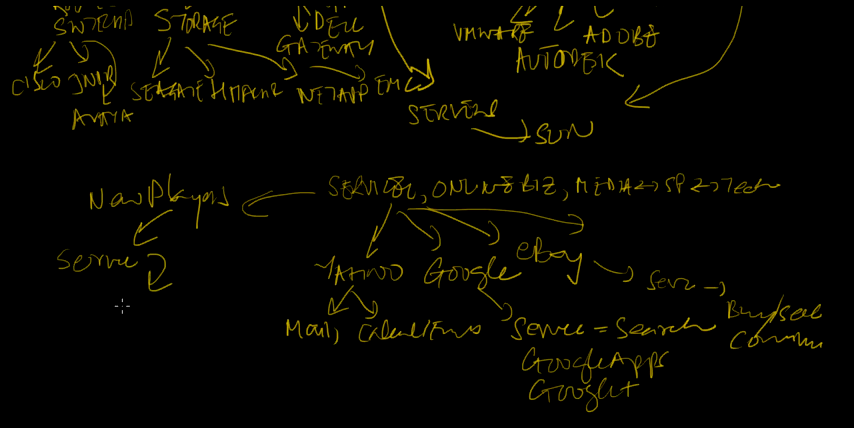
pyautogui.write('Sc')
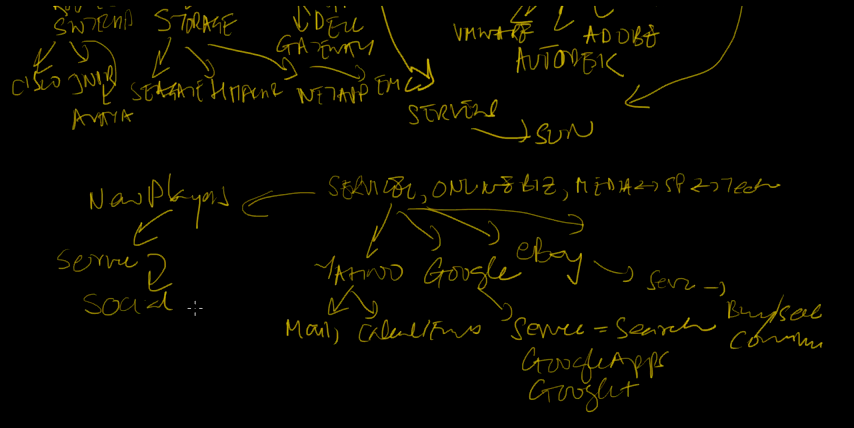
pyautogui.write('Comm')
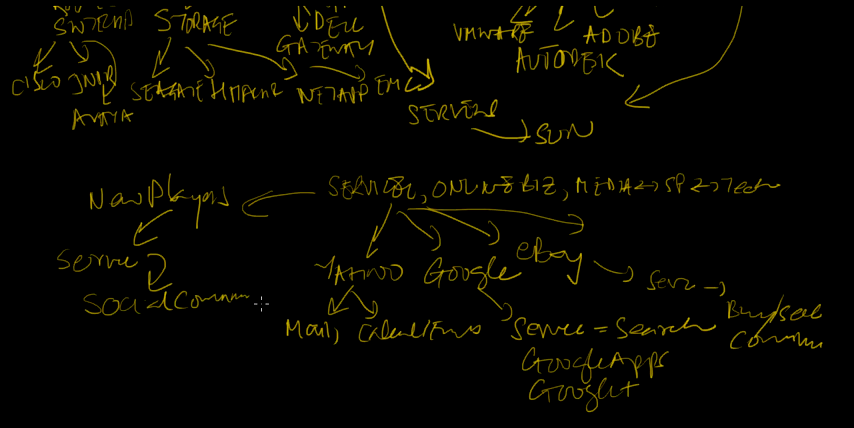
pyautogui.click(260, 305)
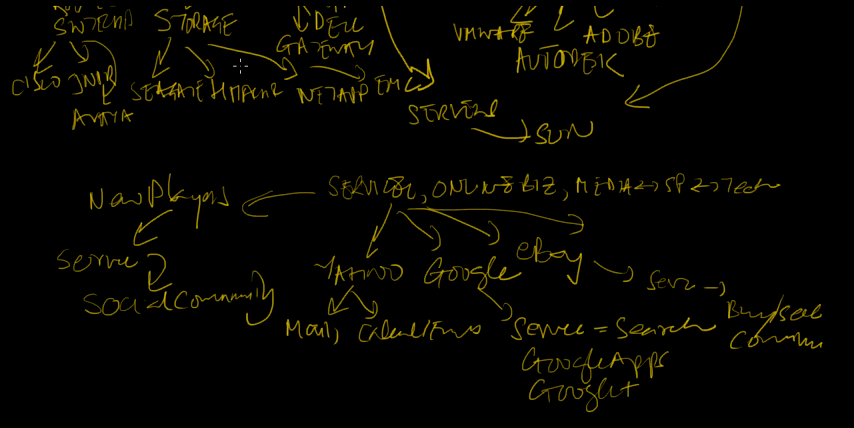
pyautogui.moveTo(363, 70)
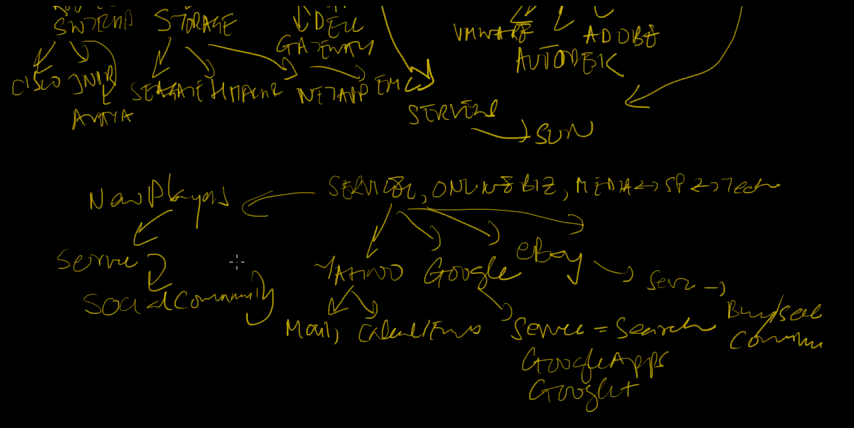
pyautogui.moveTo(125, 334)
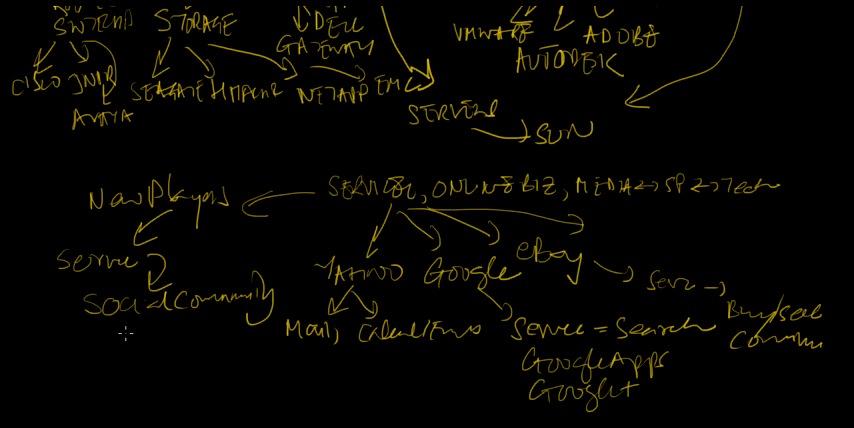
pyautogui.moveTo(120, 320); pyautogui.dragTo(75, 375)
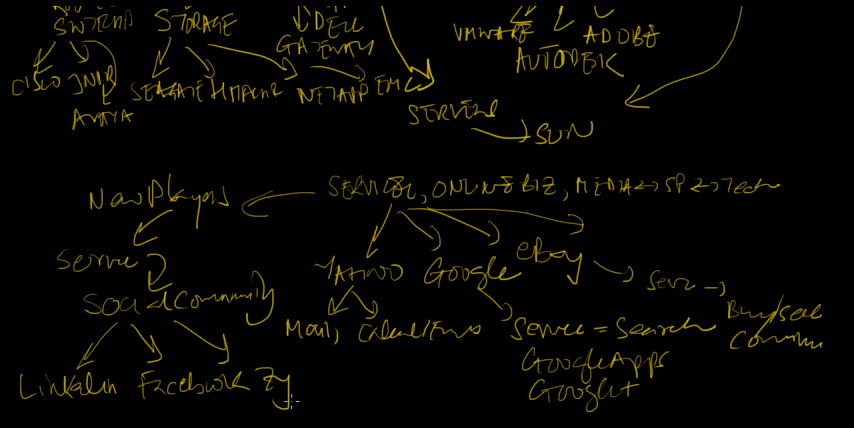
pyautogui.write('rga')
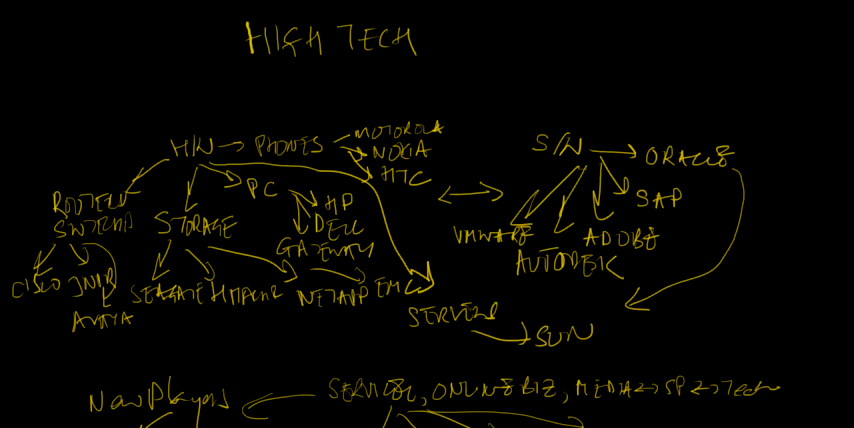
# Scroll below the mind map and begin handwriting 'What is scope o…'.
pyautogui.scroll(-3)
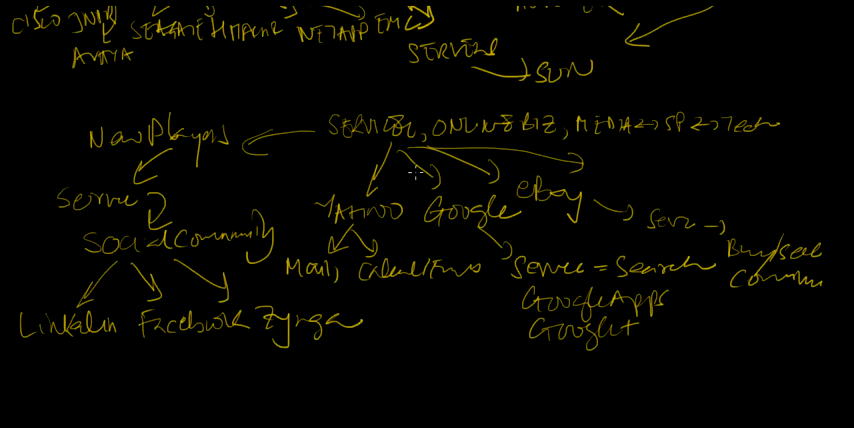
pyautogui.moveTo(618, 146)
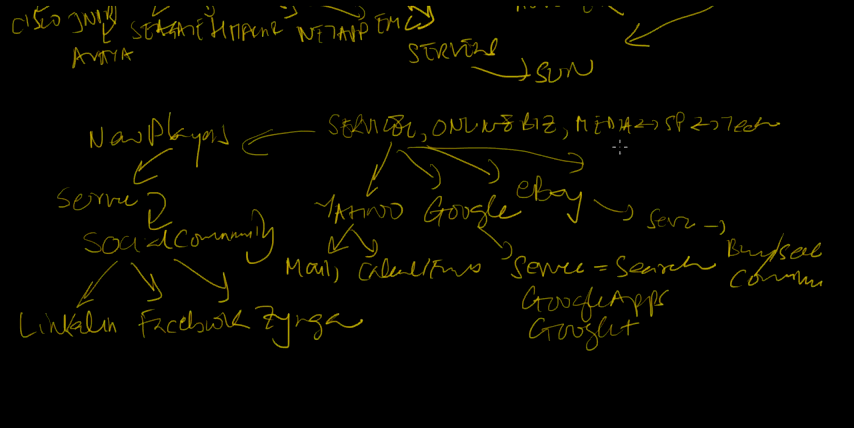
pyautogui.moveTo(180, 263)
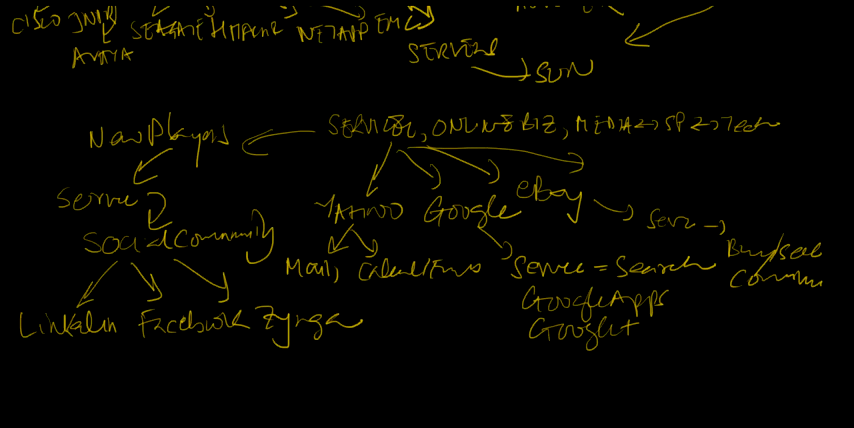
pyautogui.scroll(-3)
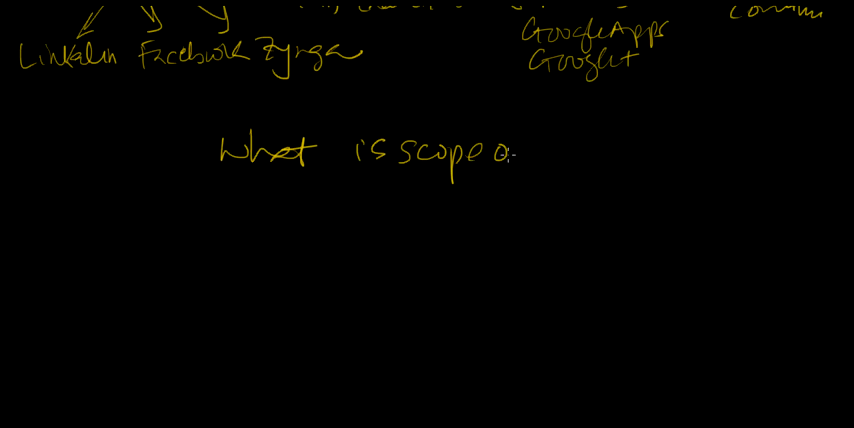
# Finish 'What is scope of hi tech' and draw overlapping Media, Technology and Retail circles.
pyautogui.write('of hit')
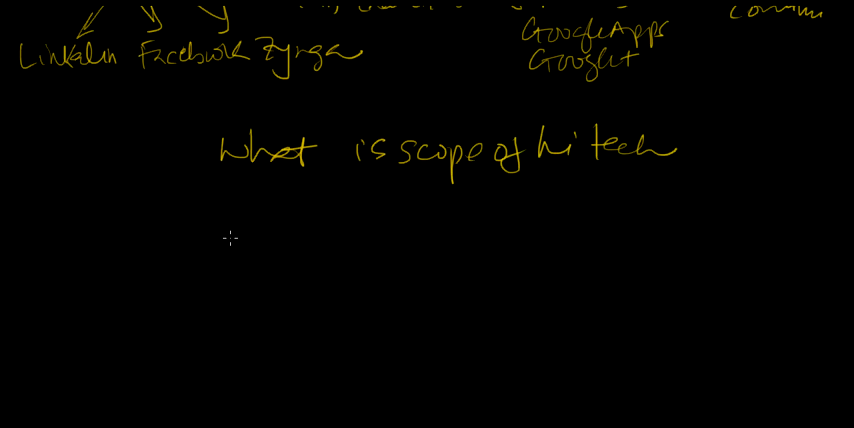
pyautogui.moveTo(401, 237)
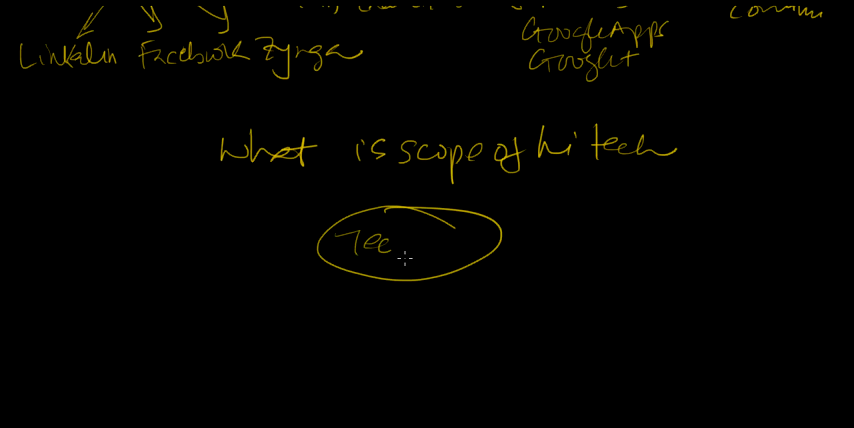
pyautogui.write('hnology')
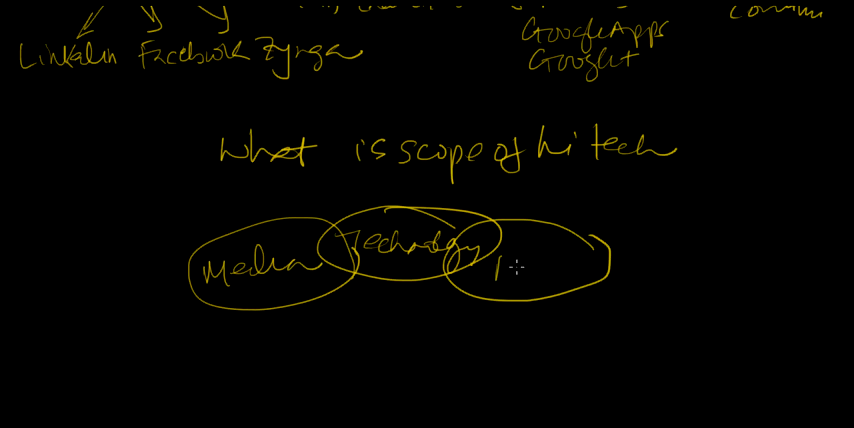
pyautogui.write('Retail')
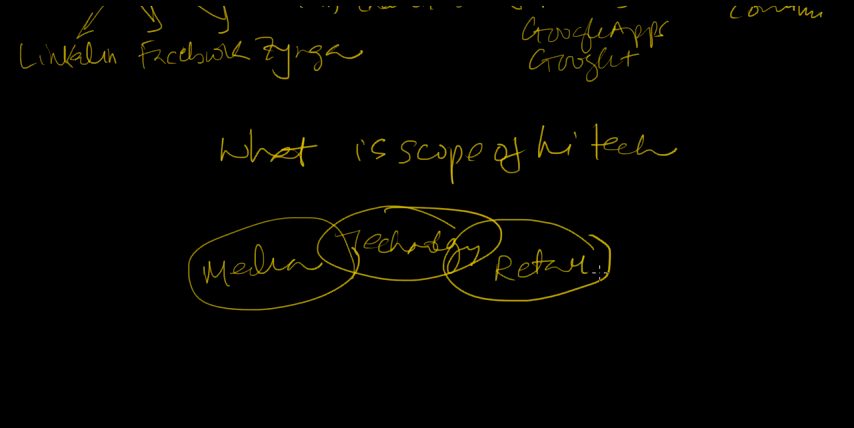
# Add the overlapping Service circle and label Apple, Google, Netflix, Pandora, Yahoo and Amazon.
pyautogui.moveTo(333, 327); pyautogui.dragTo(375, 322)
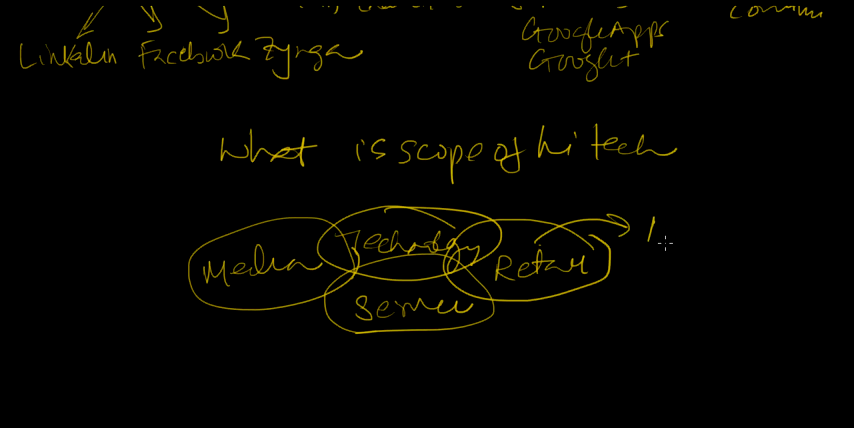
pyautogui.write('APPLE')
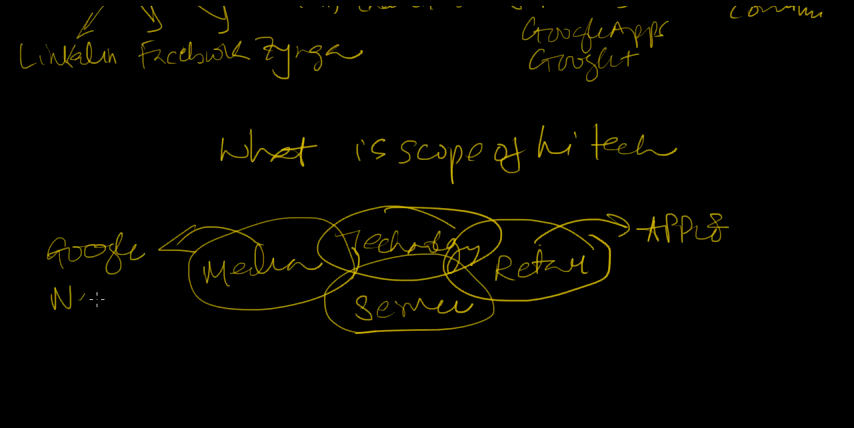
pyautogui.write('Netflix')
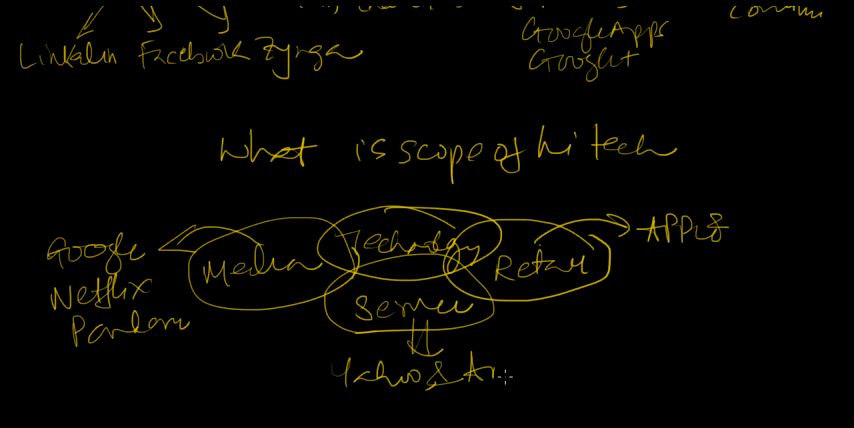
pyautogui.write('Amazon.')
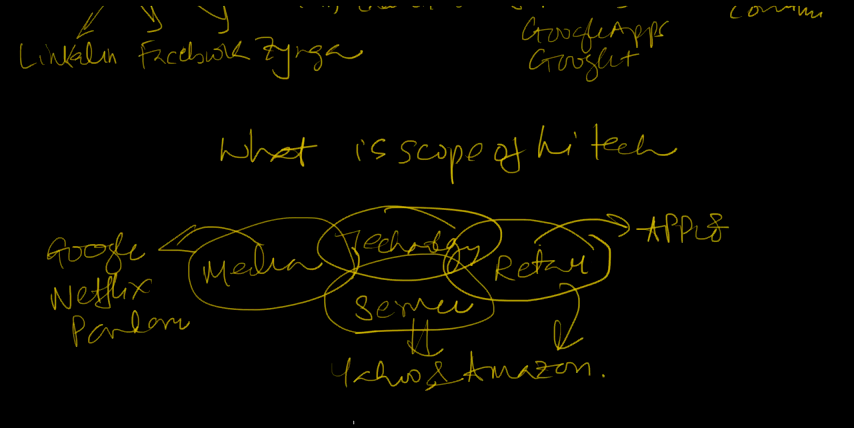
pyautogui.moveTo(347, 407)
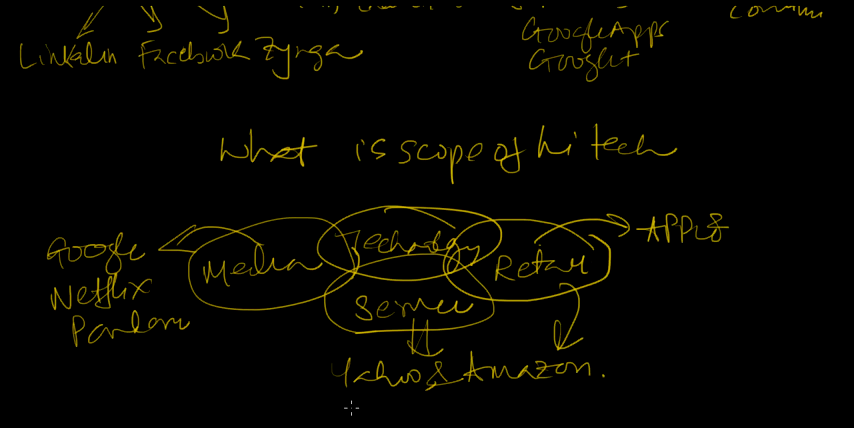